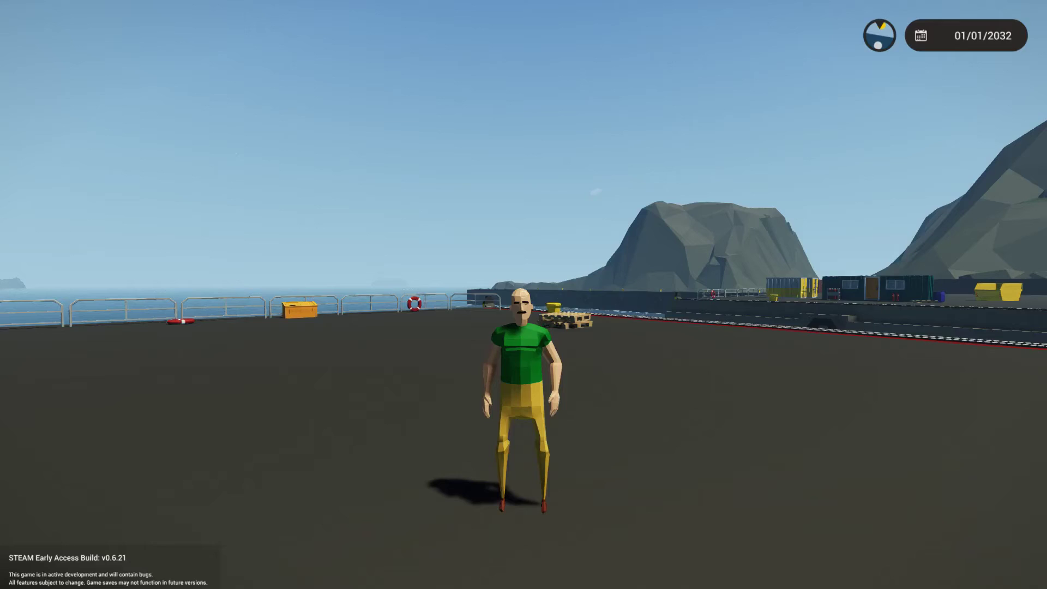
pyautogui.moveTo(524, 294)
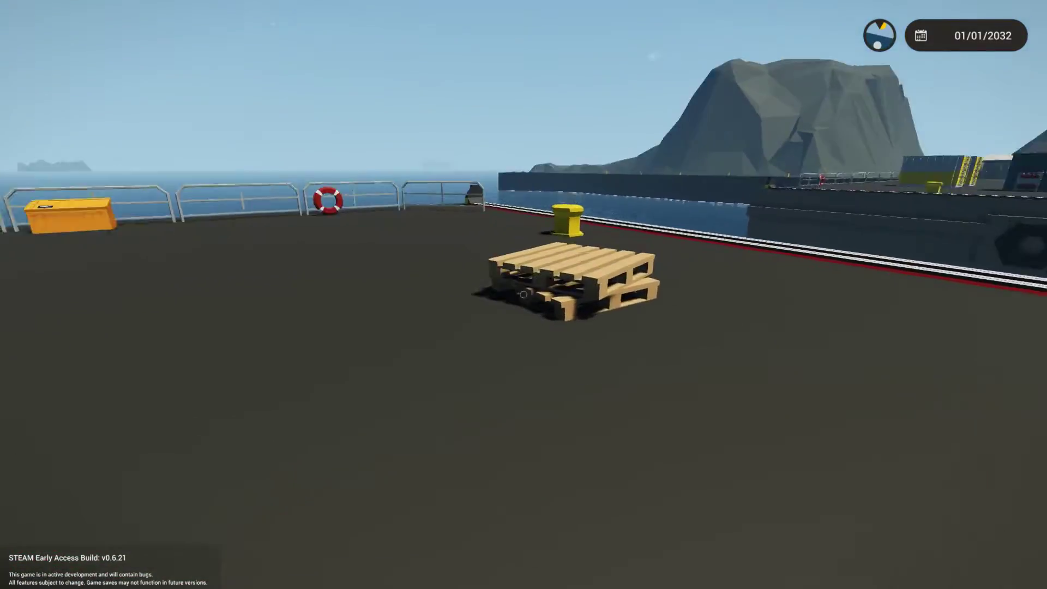
pyautogui.moveTo(523, 294)
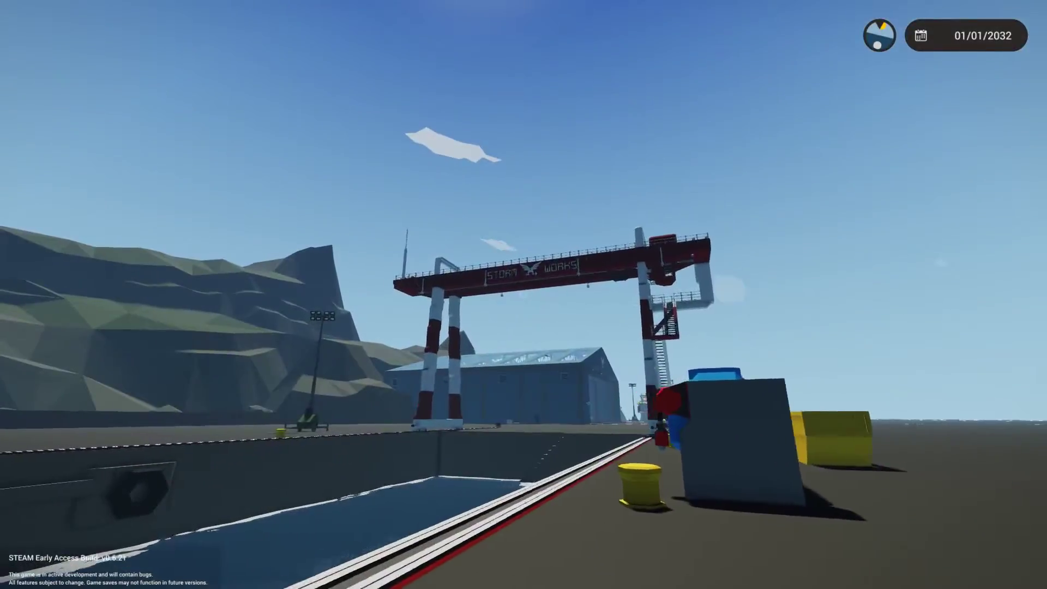
pyautogui.moveTo(524, 295)
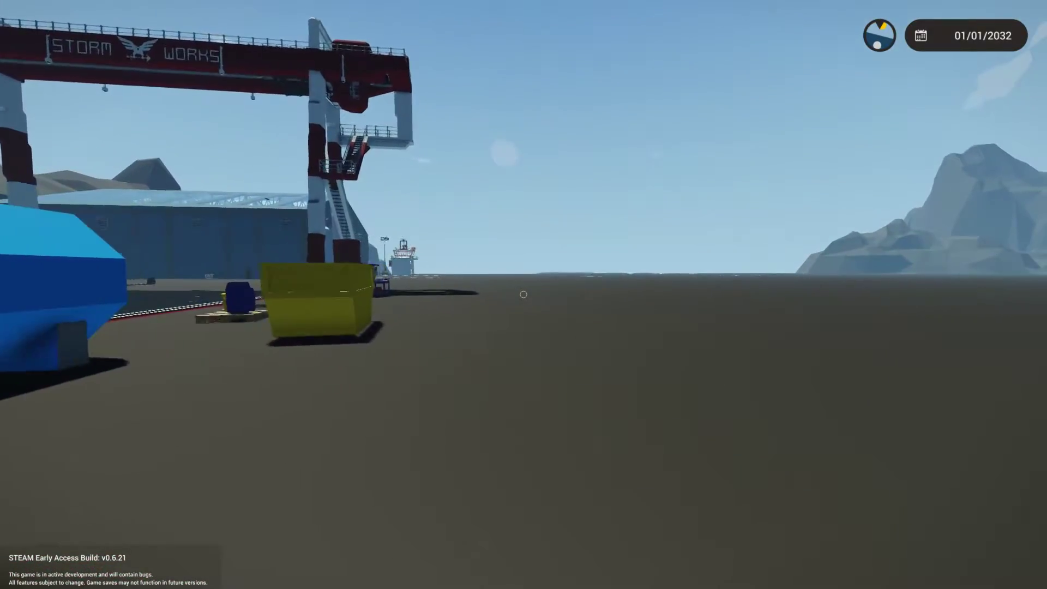
pyautogui.moveTo(524, 294)
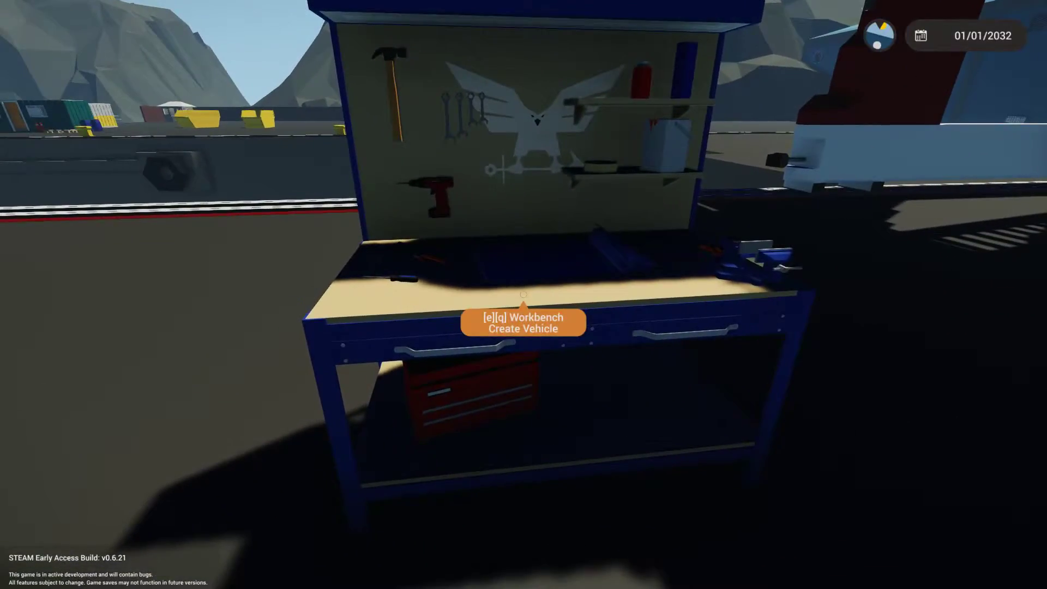
# At the workbench, try loading a saved vehicle, then dismiss the vehicle-too-large error
pyautogui.press('e')
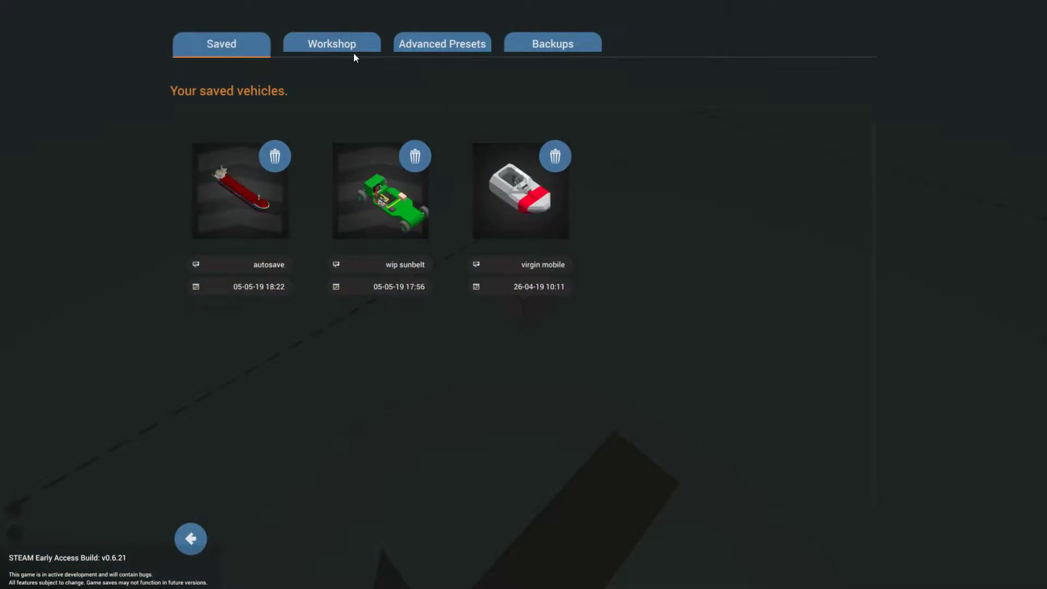
pyautogui.click(331, 44)
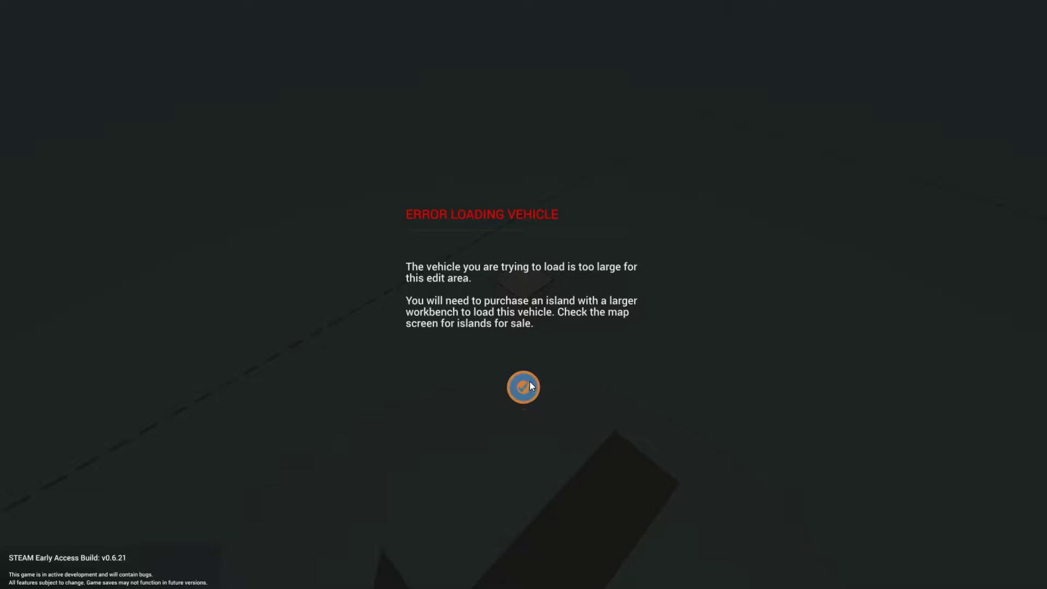
pyautogui.click(523, 387)
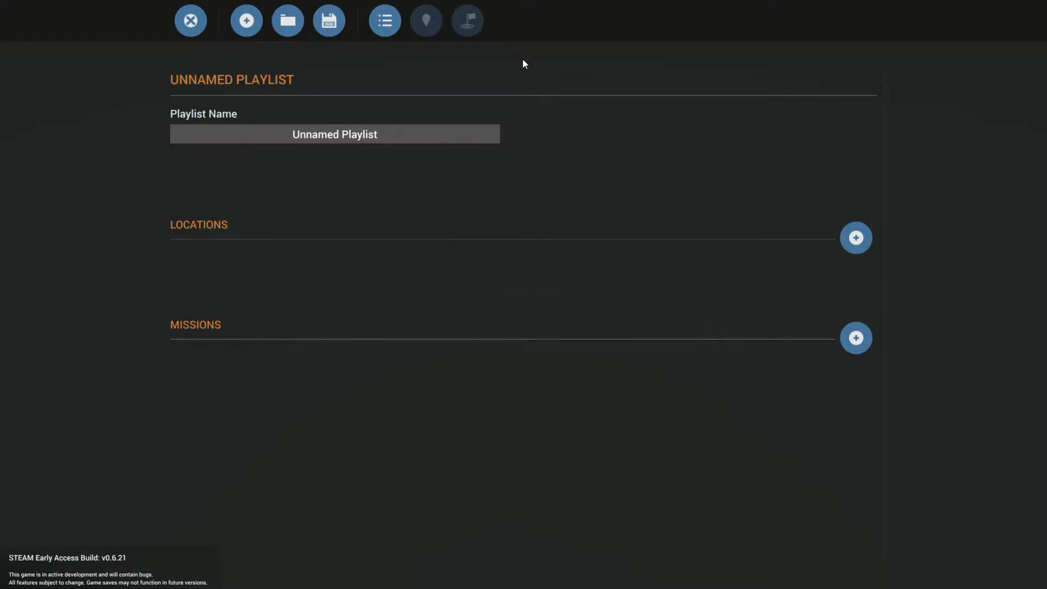
# Name the playlist 'how 2 spawn', add Creative Base as its location, and add a mission
pyautogui.press('backspace')
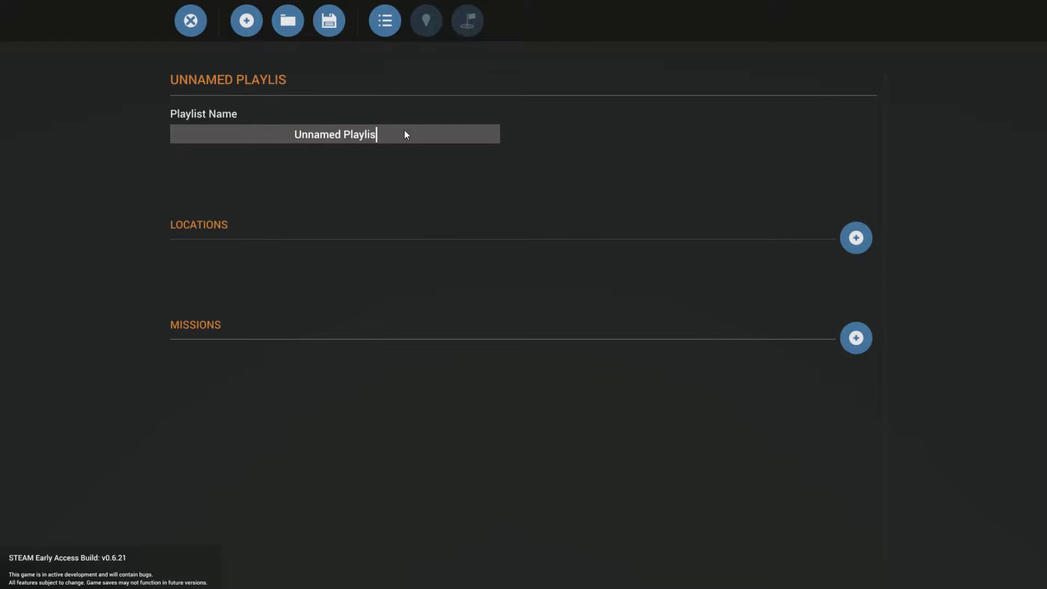
pyautogui.write('ho')
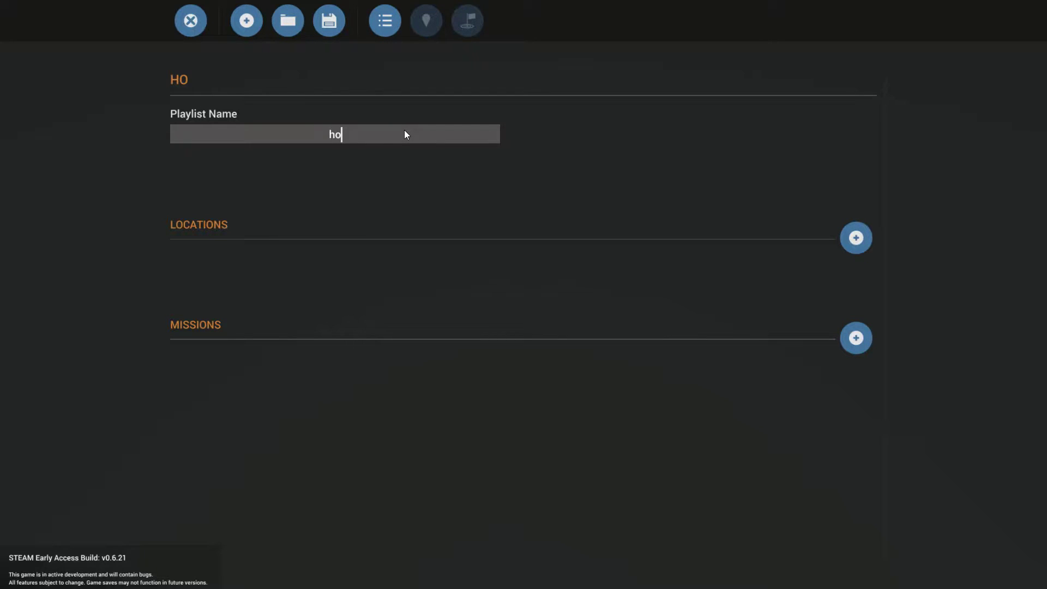
pyautogui.write('w 2 spawn')
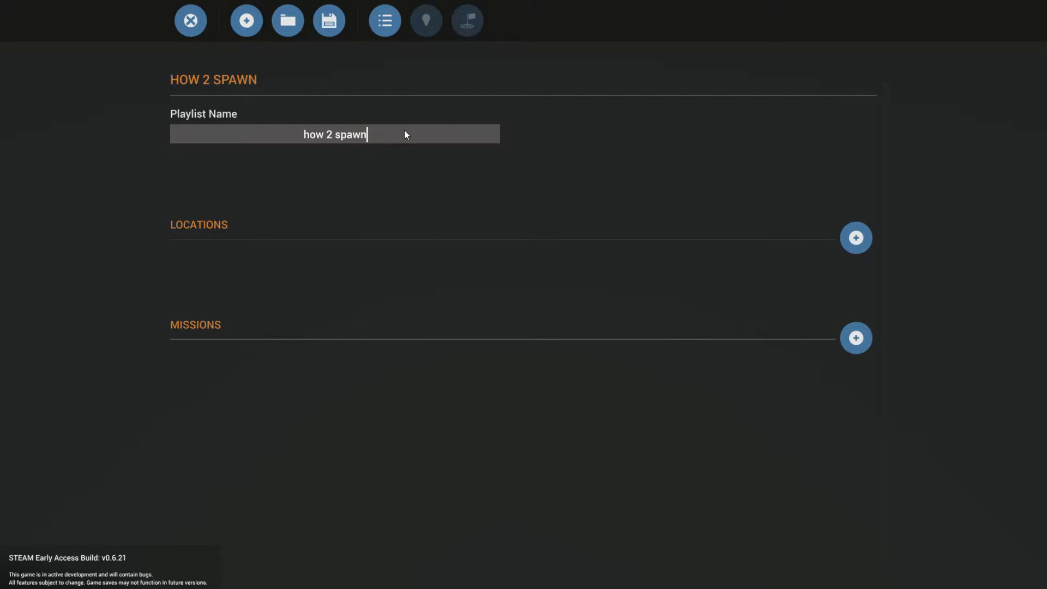
pyautogui.click(856, 238)
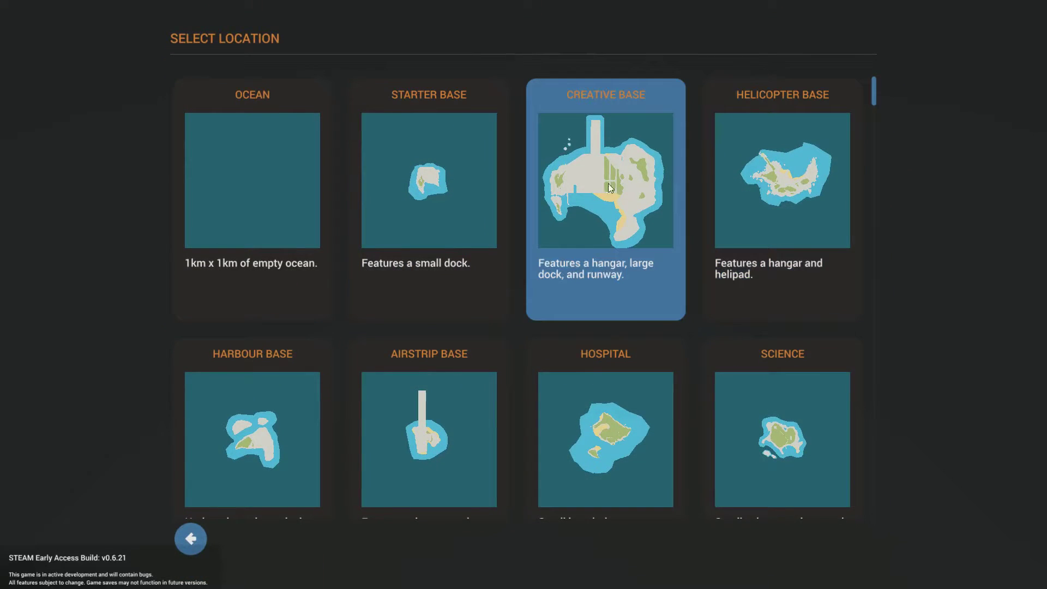
pyautogui.click(604, 180)
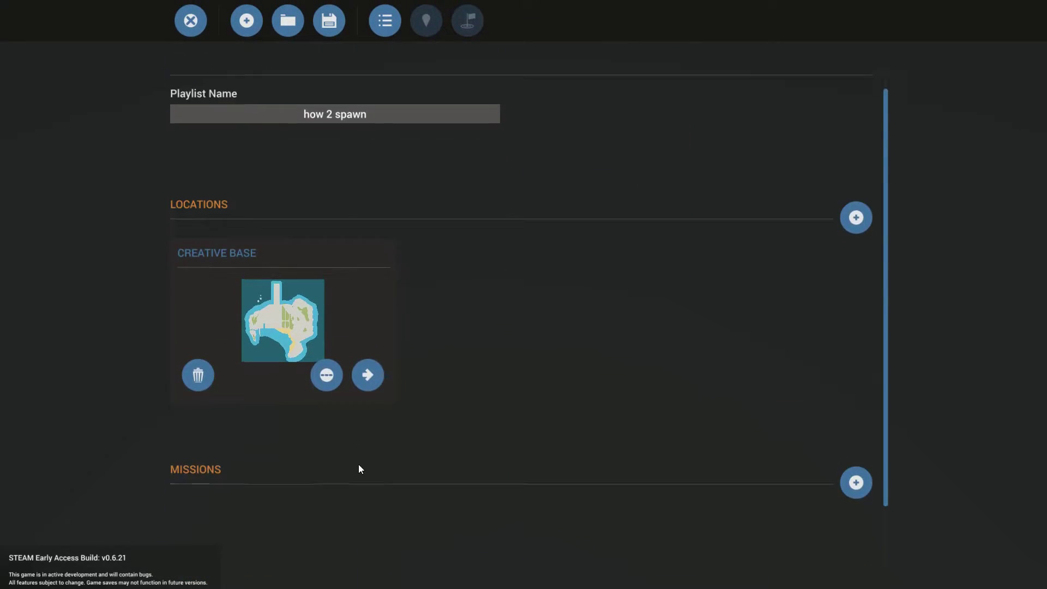
pyautogui.scroll(3)
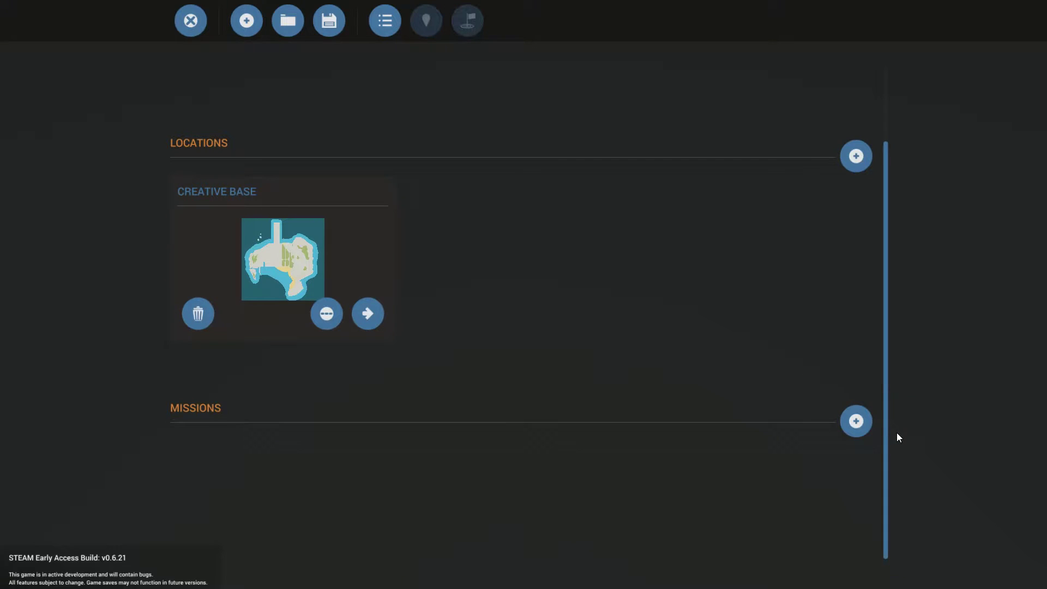
pyautogui.click(855, 420)
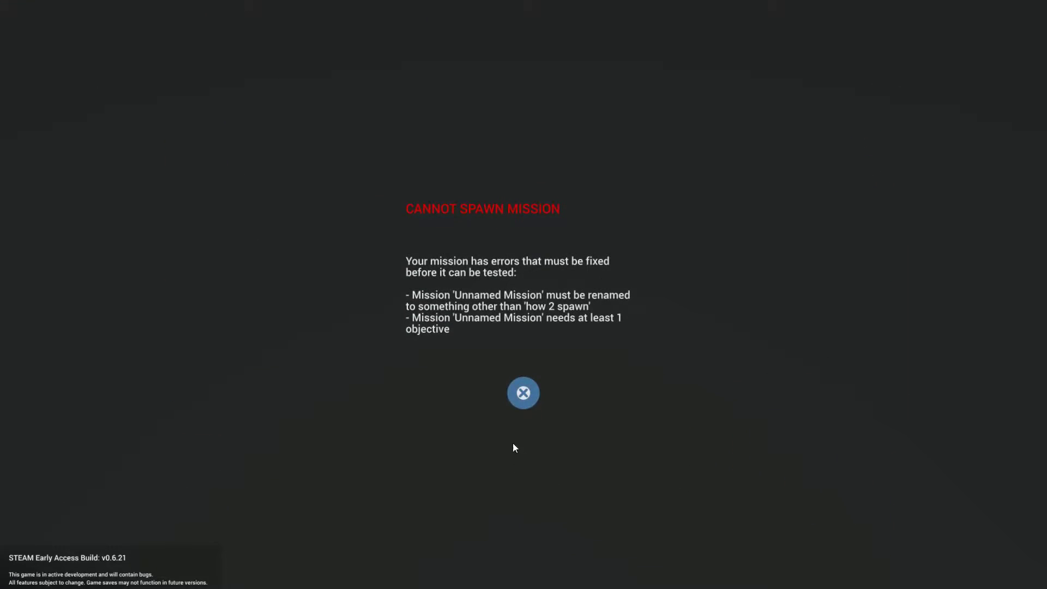
# Dismiss the cannot-spawn warning, name the mission 'how 2 spawn', and return to the playlist overview
pyautogui.click(523, 392)
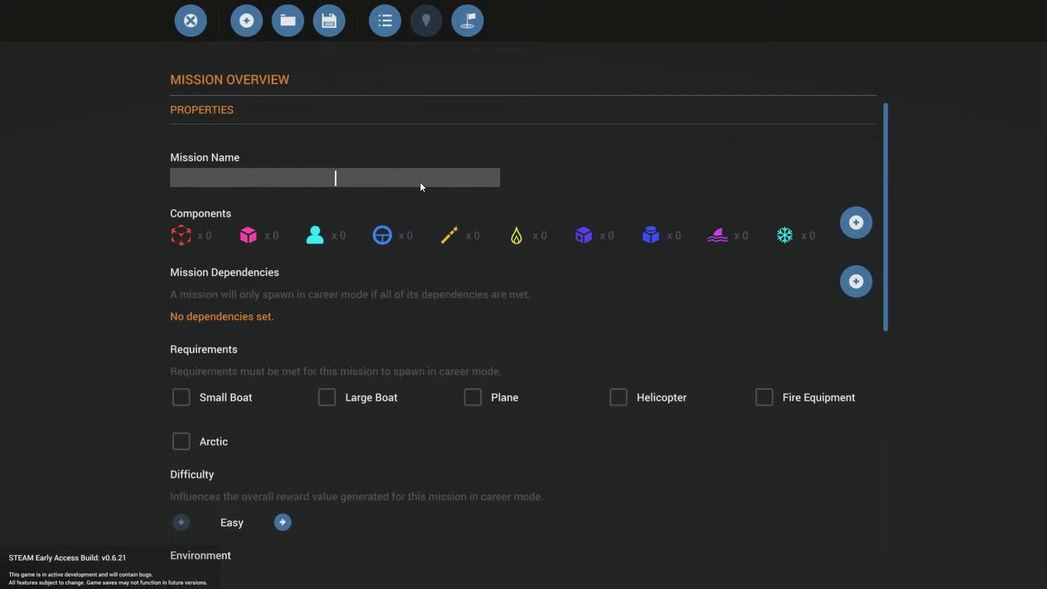
pyautogui.write('how 2')
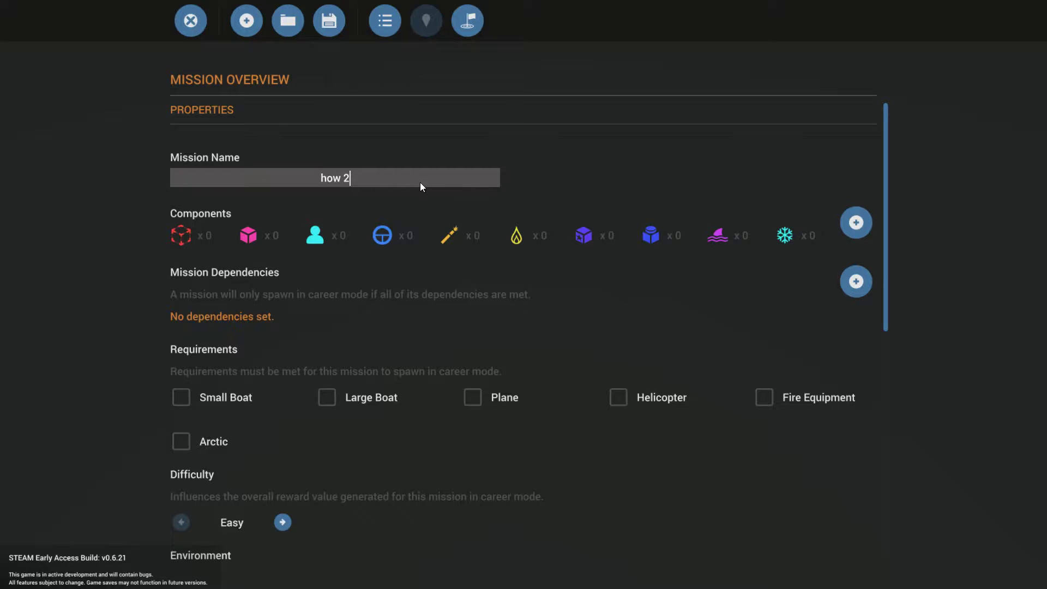
pyautogui.write('spawn')
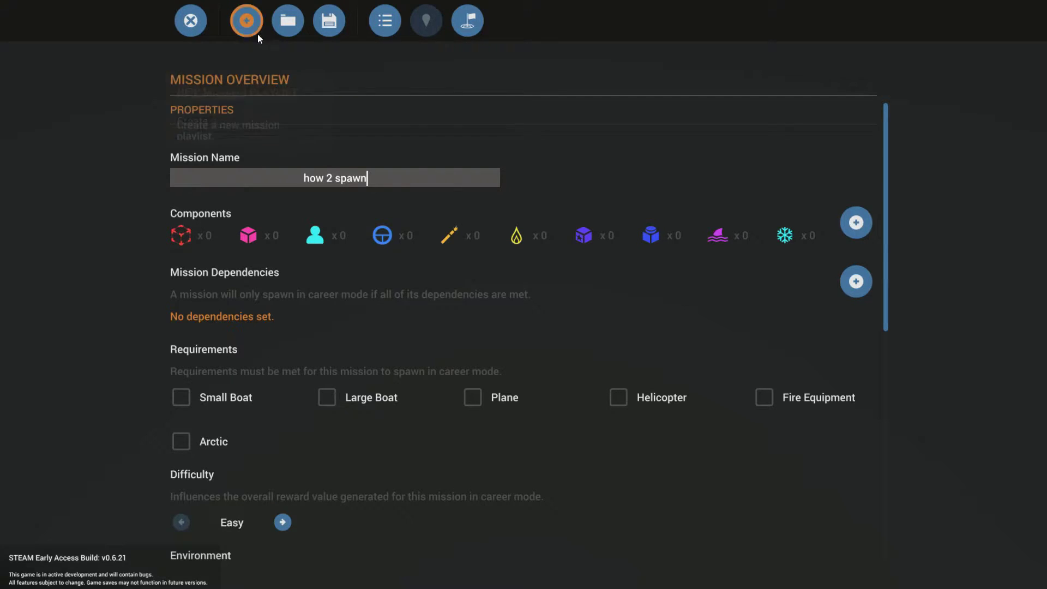
pyautogui.click(425, 20)
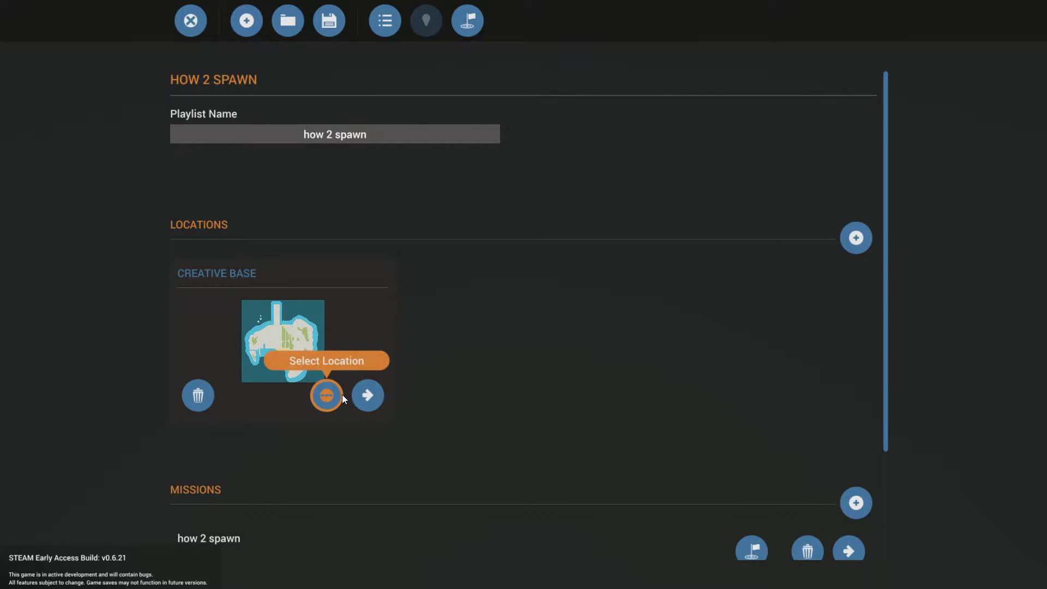
pyautogui.moveTo(366, 395)
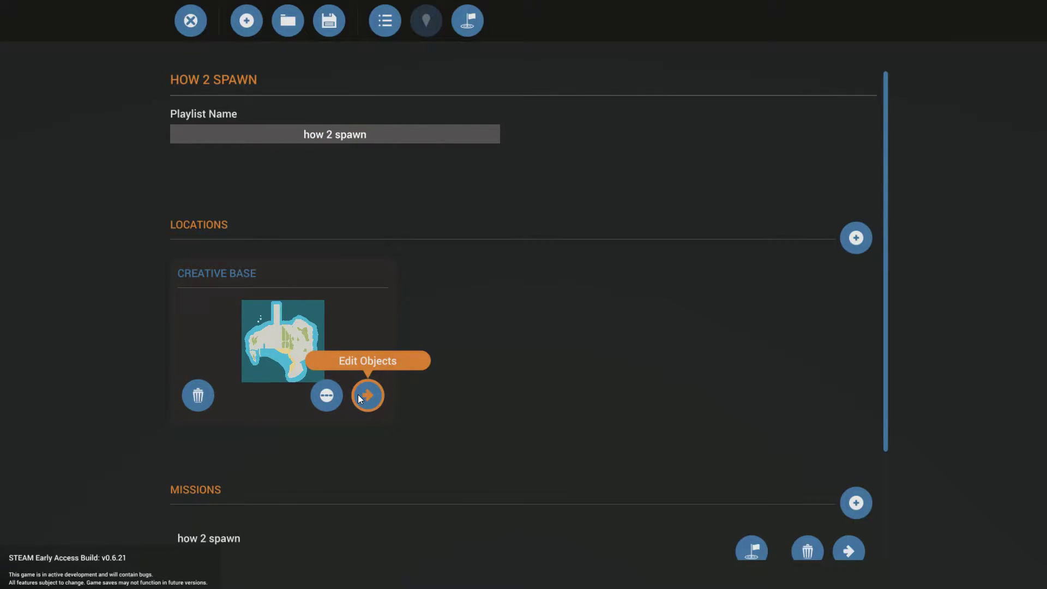
# In Creative Base's object editor, place the tanker ship (id_1) in the harbour and select Move
pyautogui.click(367, 394)
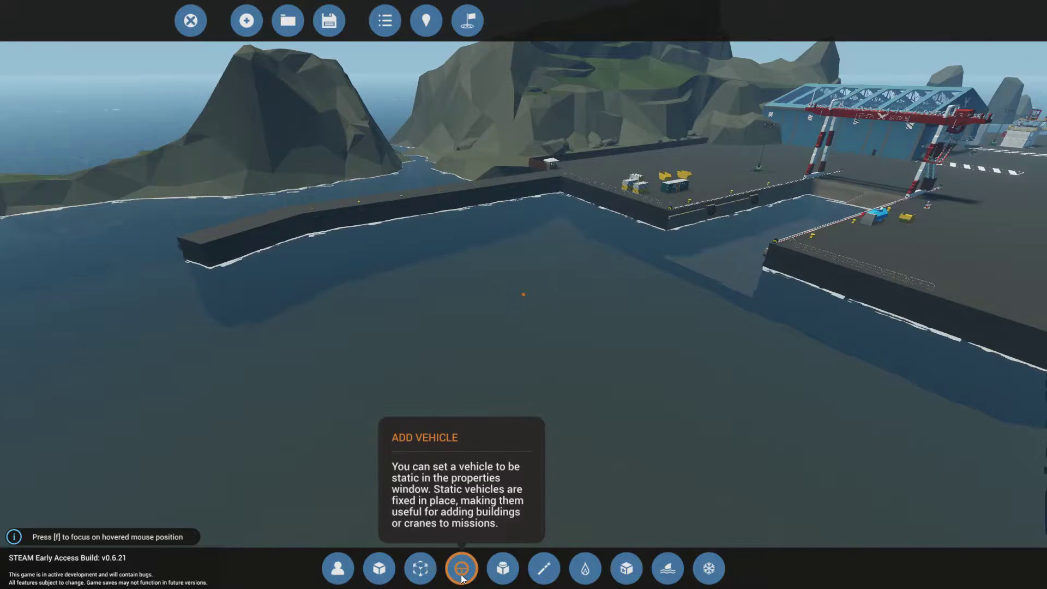
pyautogui.click(460, 568)
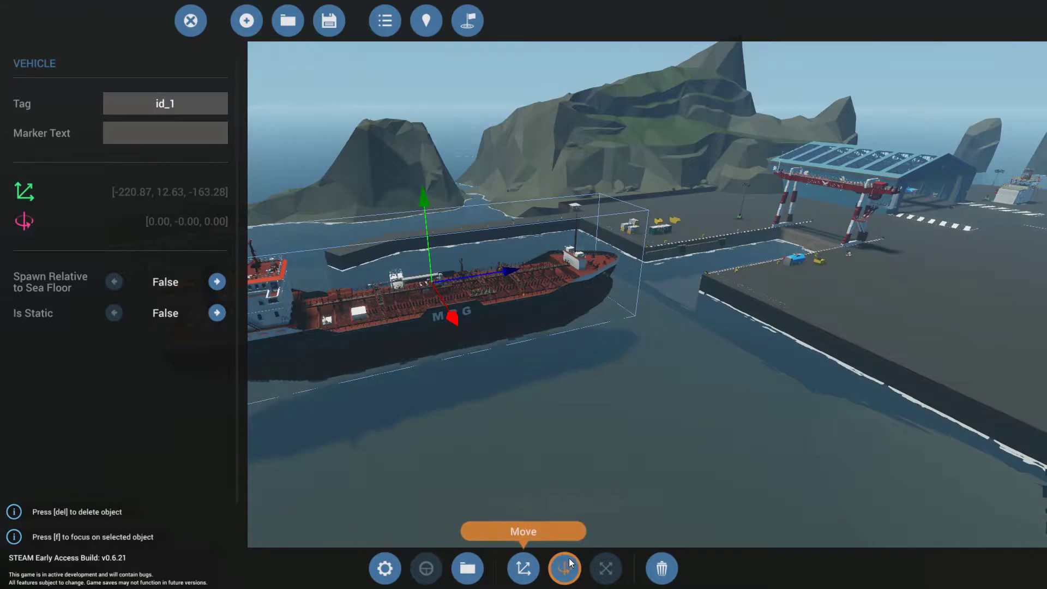
pyautogui.click(564, 568)
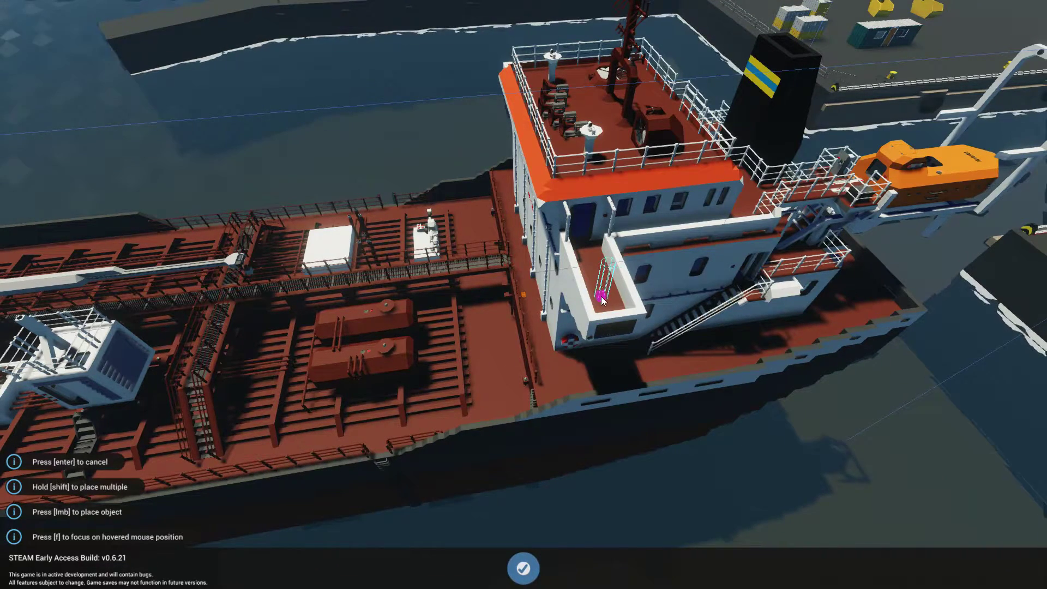
pyautogui.moveTo(230, 293)
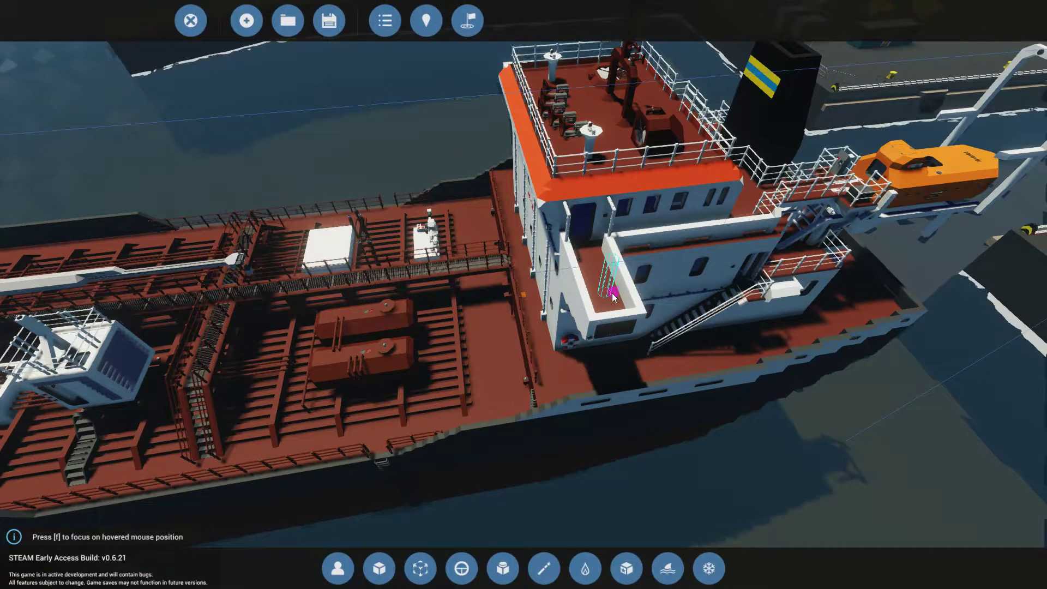
# Place a civilian survivor character (id_2) on the tanker's bridge balcony
pyautogui.click(612, 292)
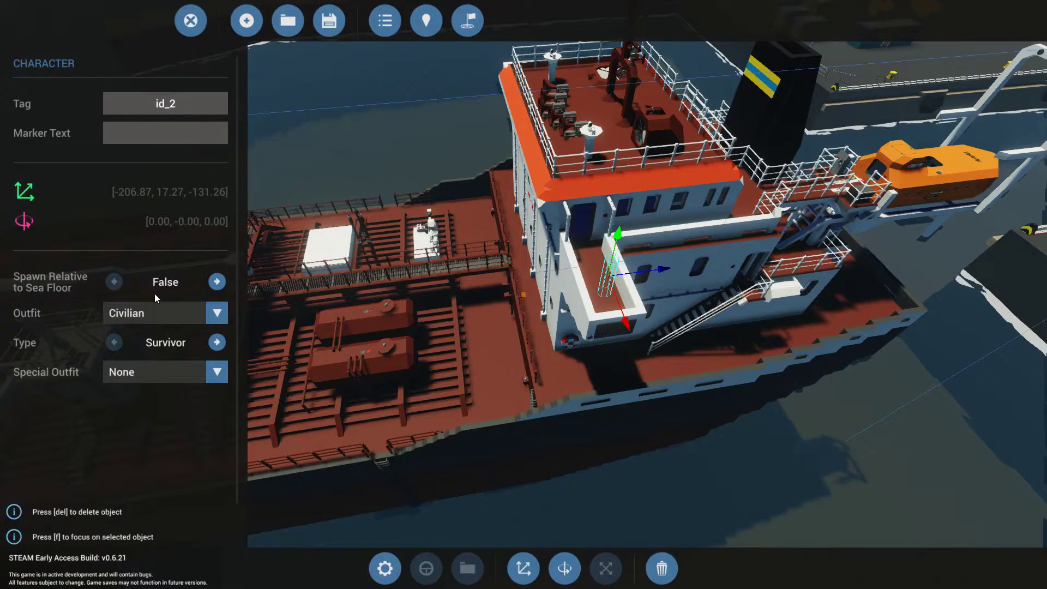
# Set survivor id_2's outfit to Fishing and Spawn Relative to Sea Floor to True
pyautogui.click(216, 312)
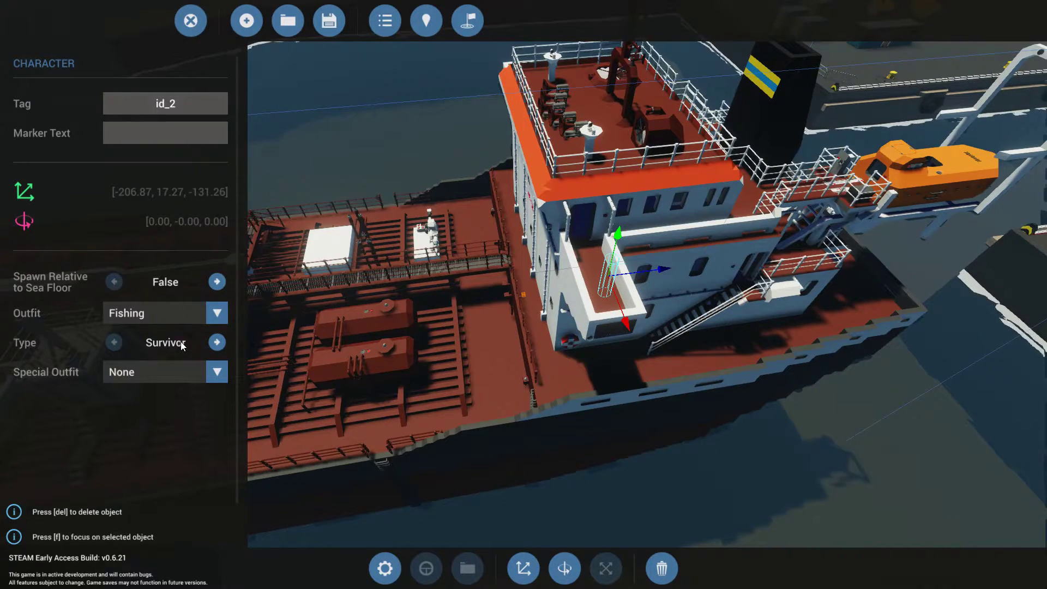
pyautogui.click(113, 341)
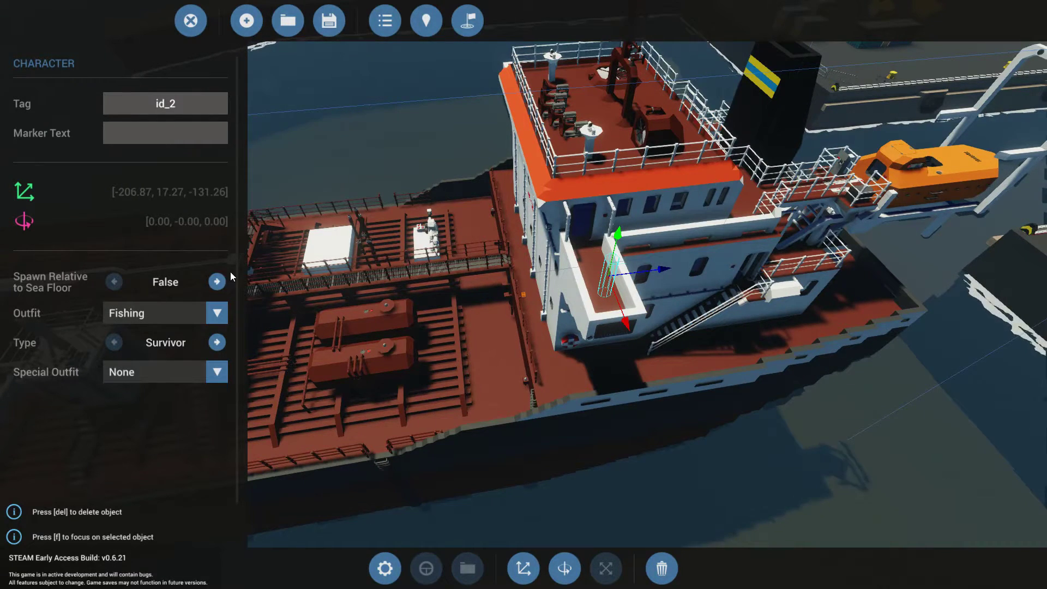
pyautogui.click(217, 281)
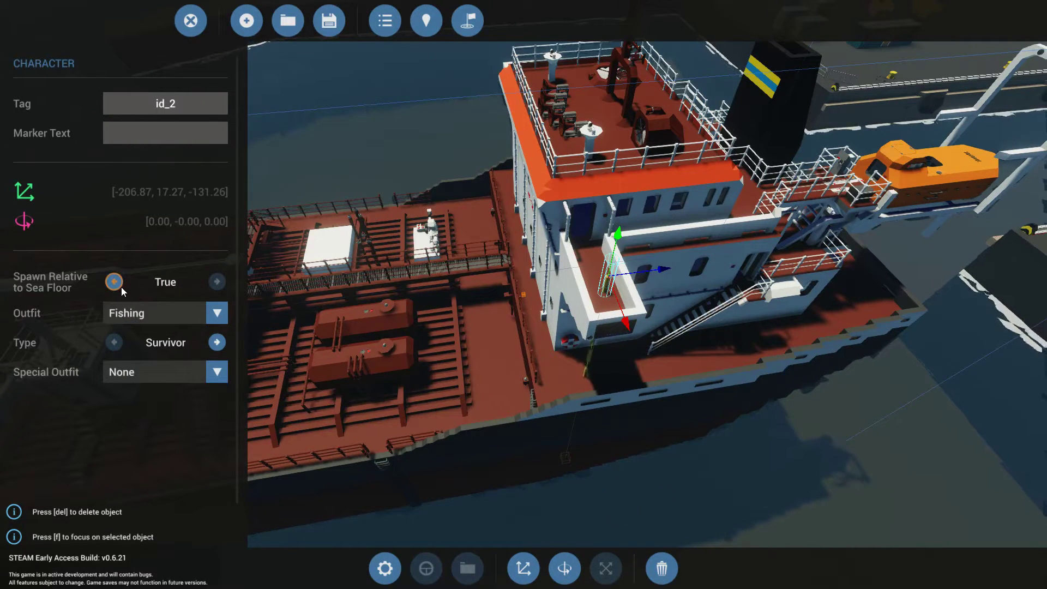
pyautogui.click(114, 281)
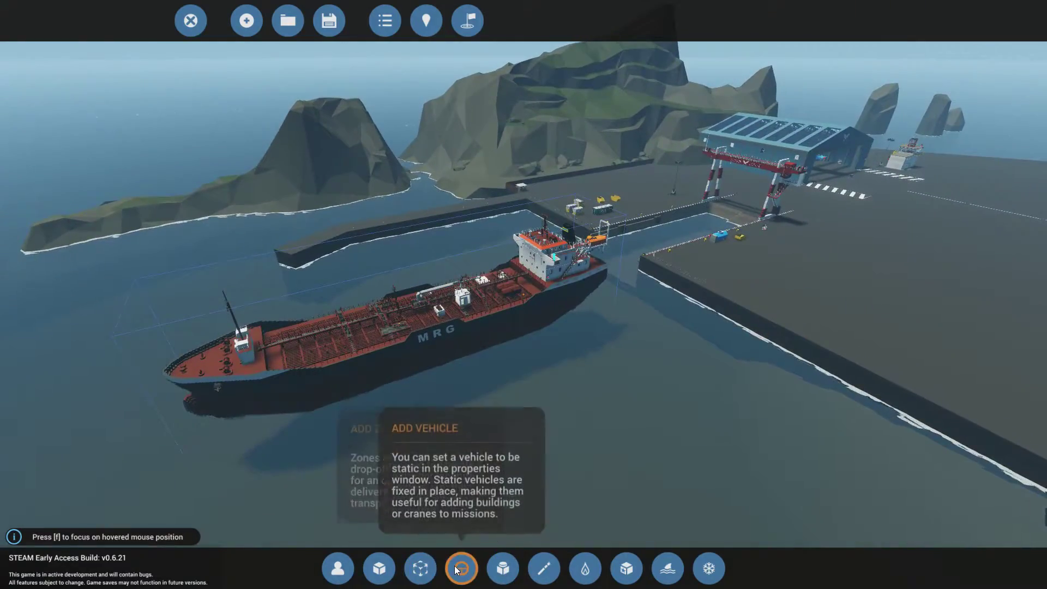
# Browse the Workshop vehicle list, then deselect the small coast guard boat id_3 beside the tanker
pyautogui.click(461, 568)
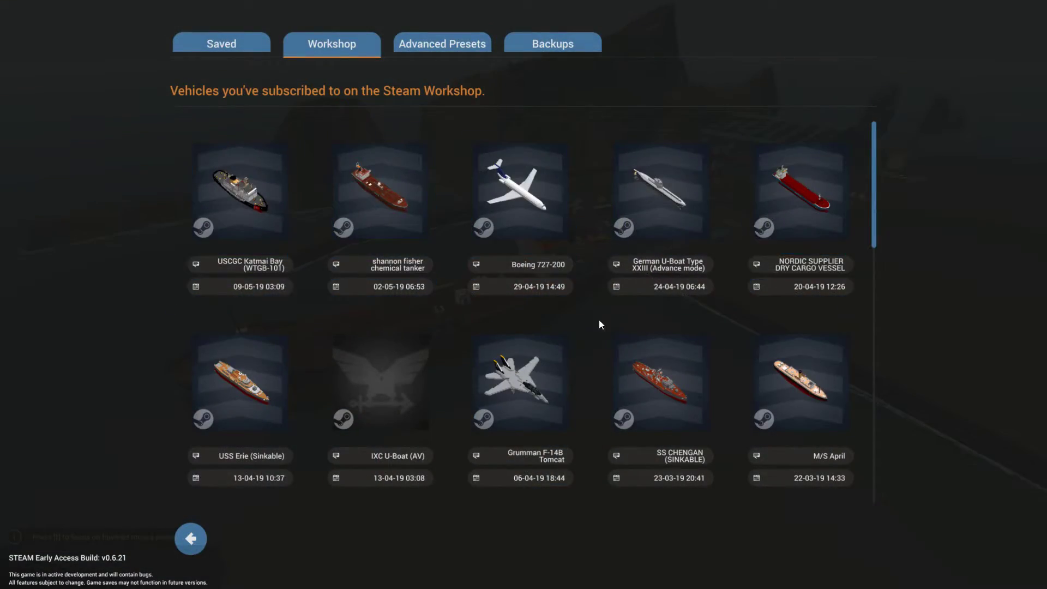
pyautogui.scroll(-3)
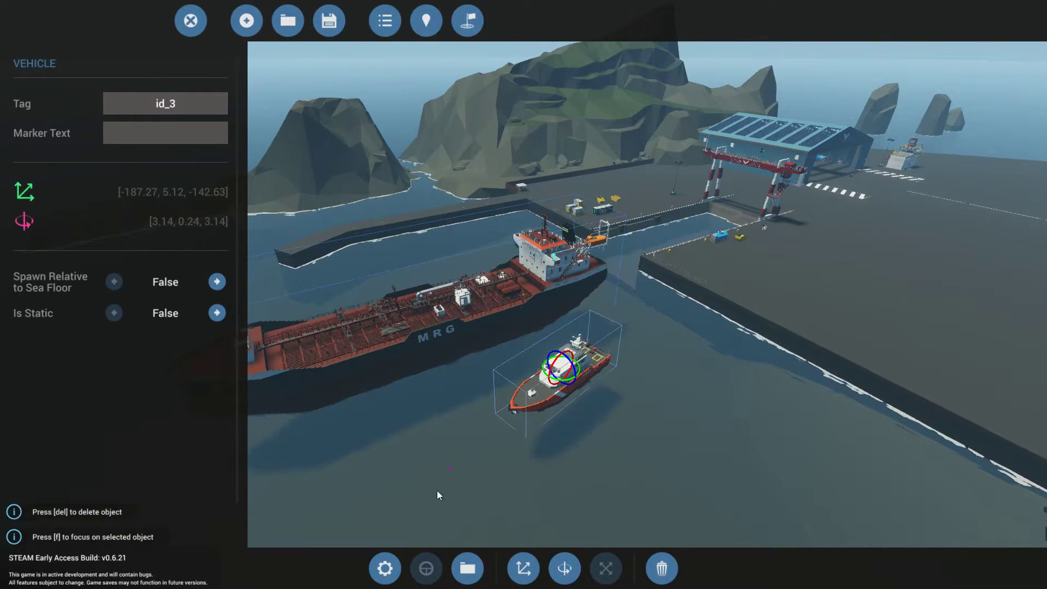
pyautogui.click(524, 568)
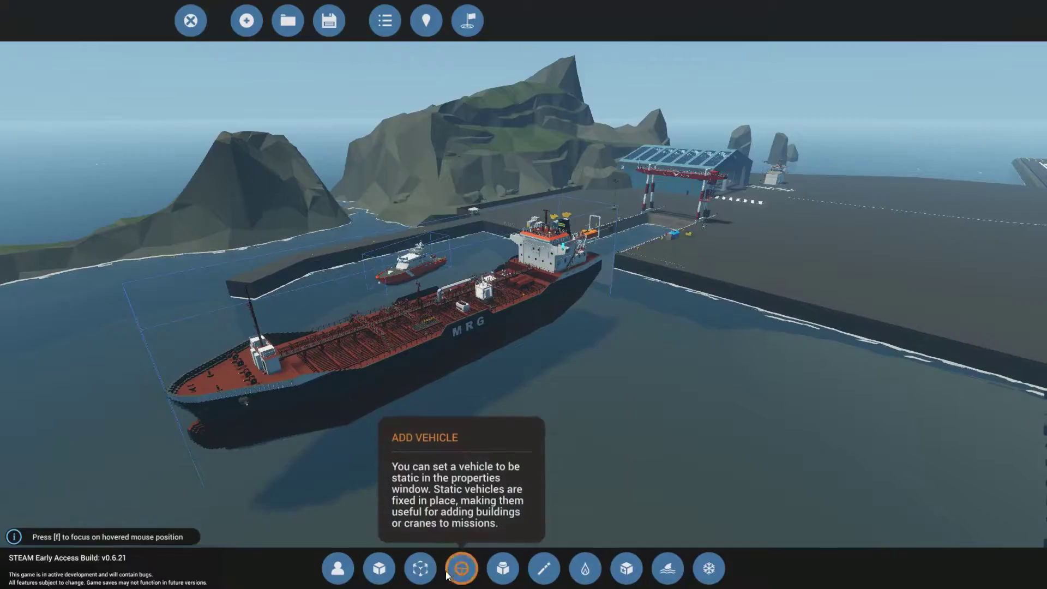
# Place the large US Coast Guard cutter (id_4) near the tanker and rotate it along the harbour
pyautogui.click(460, 568)
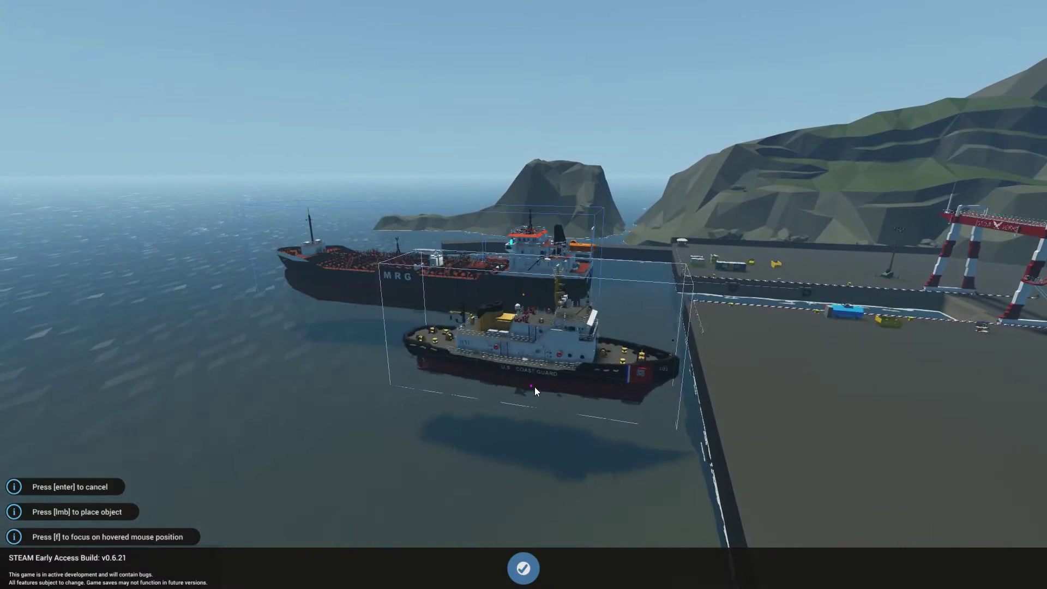
pyautogui.moveTo(634, 433)
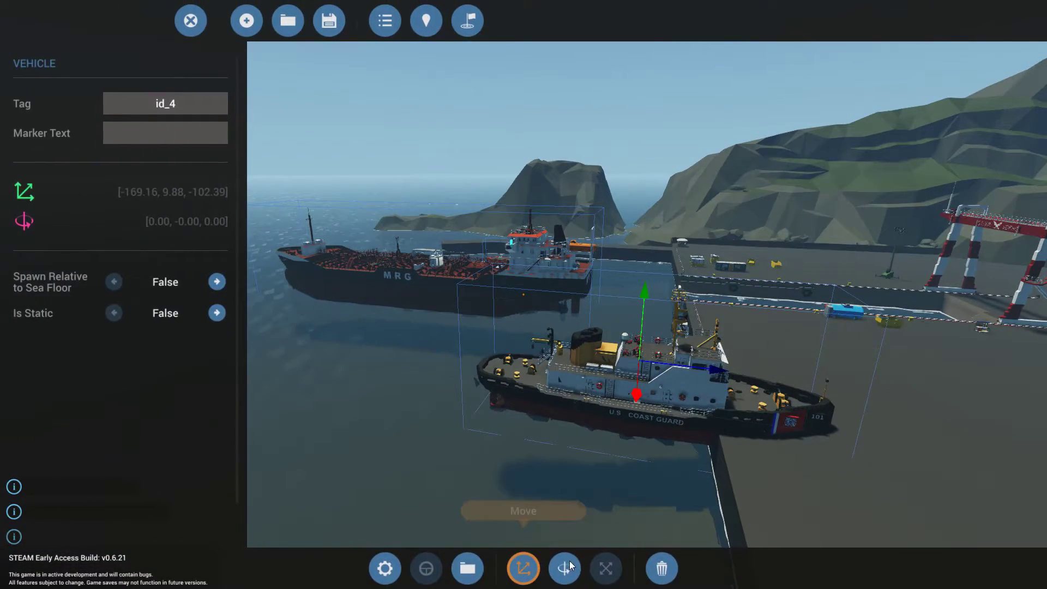
pyautogui.click(563, 568)
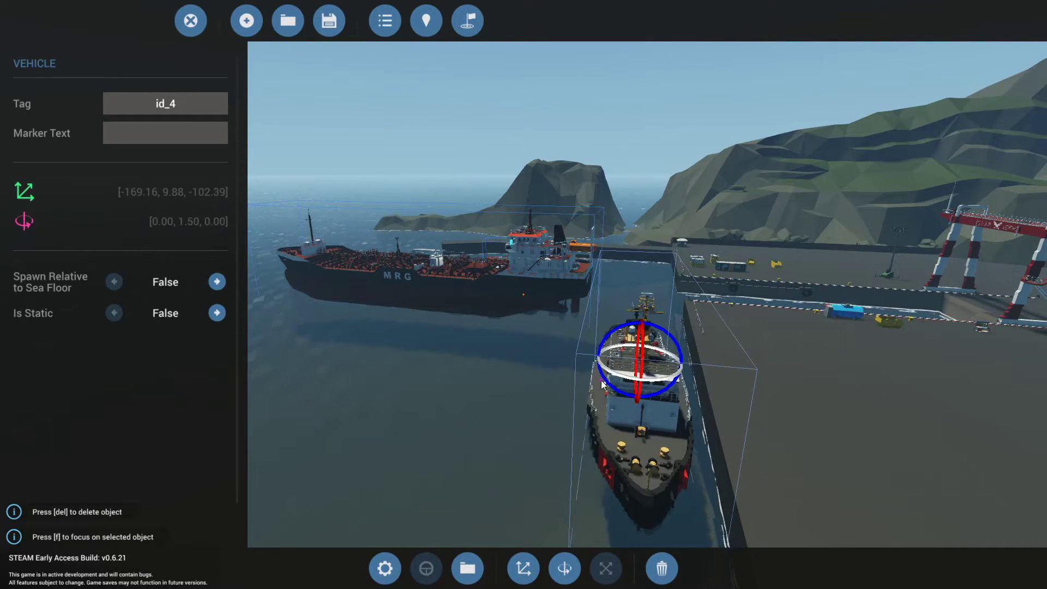
pyautogui.click(466, 568)
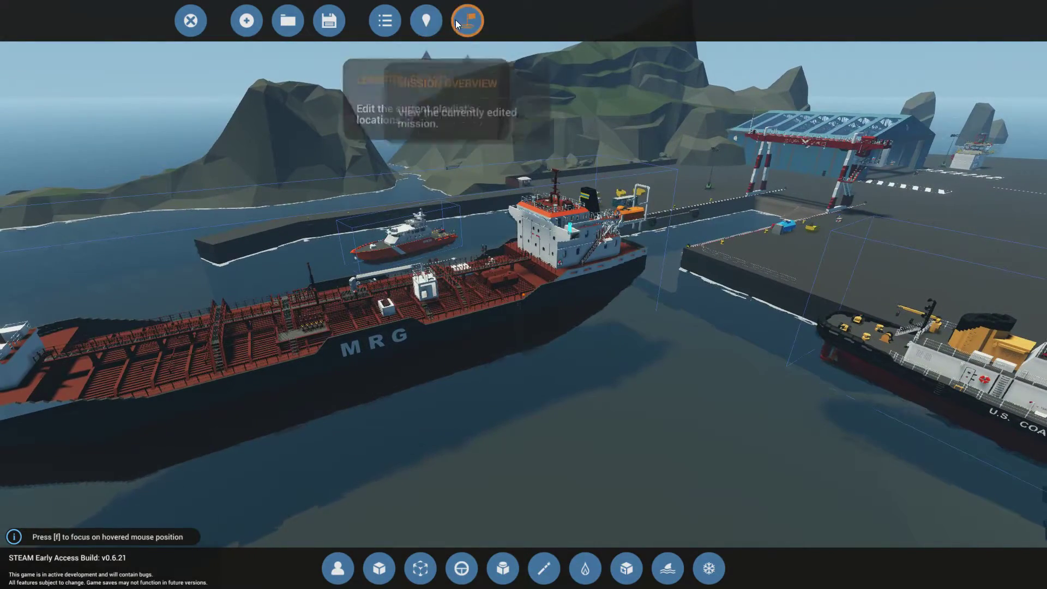
# In the 'how 2 spawn' mission, add all playlist components, then remove character id_2
pyautogui.click(467, 21)
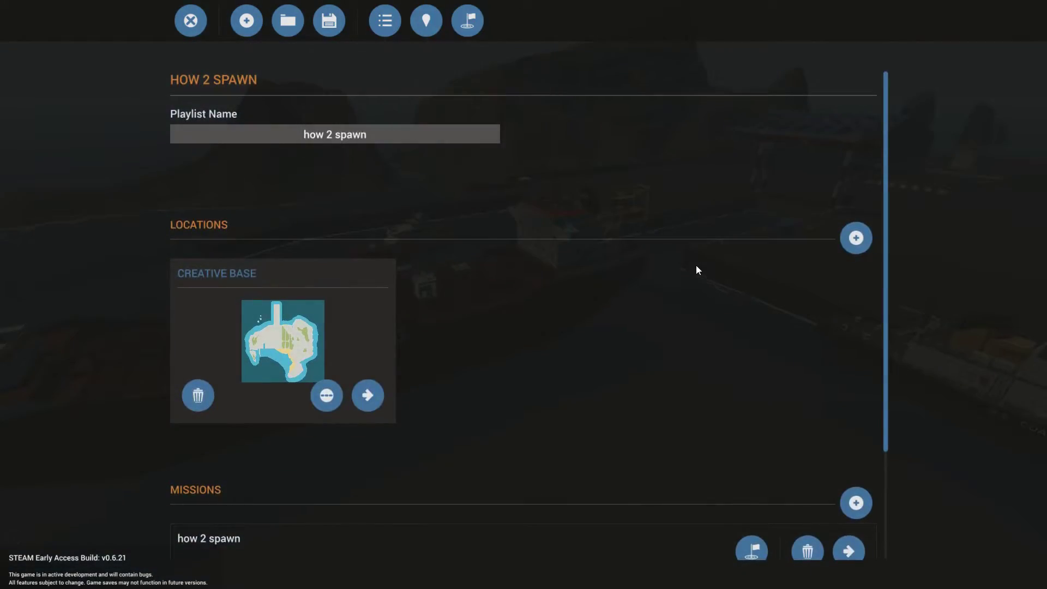
pyautogui.click(847, 550)
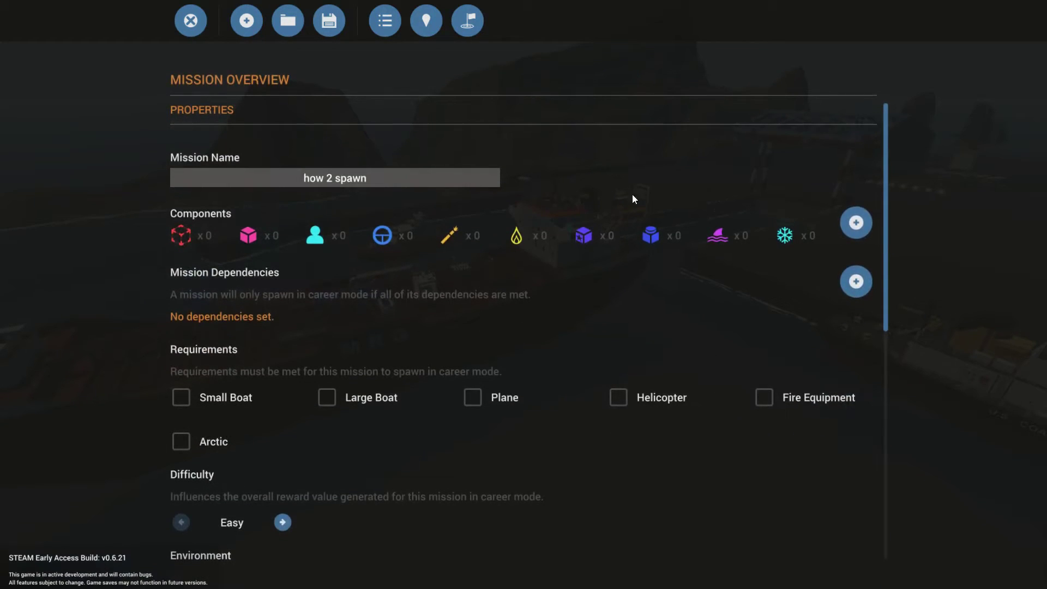
pyautogui.moveTo(856, 223)
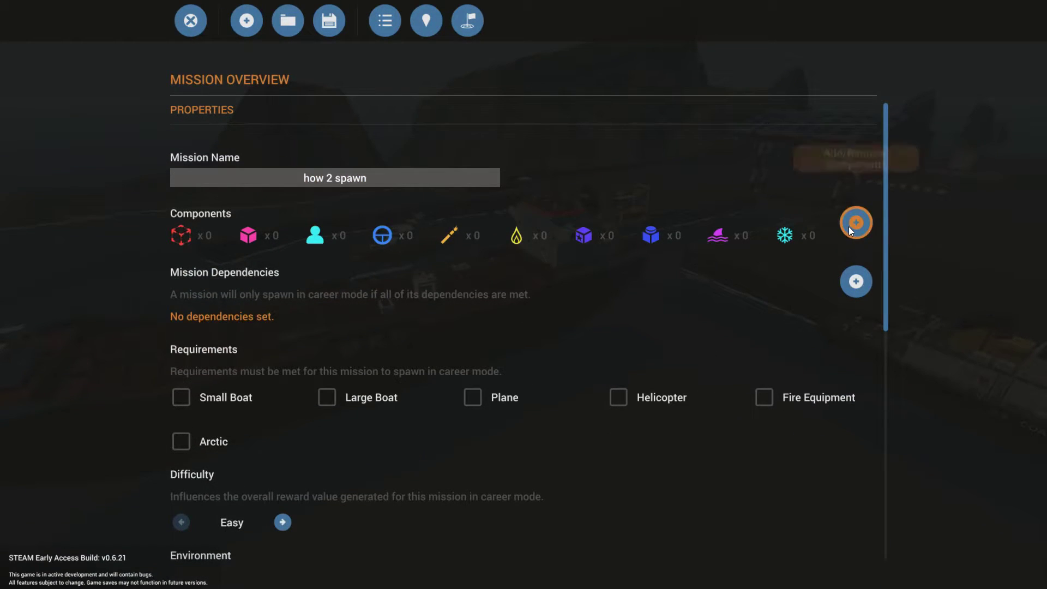
pyautogui.click(855, 222)
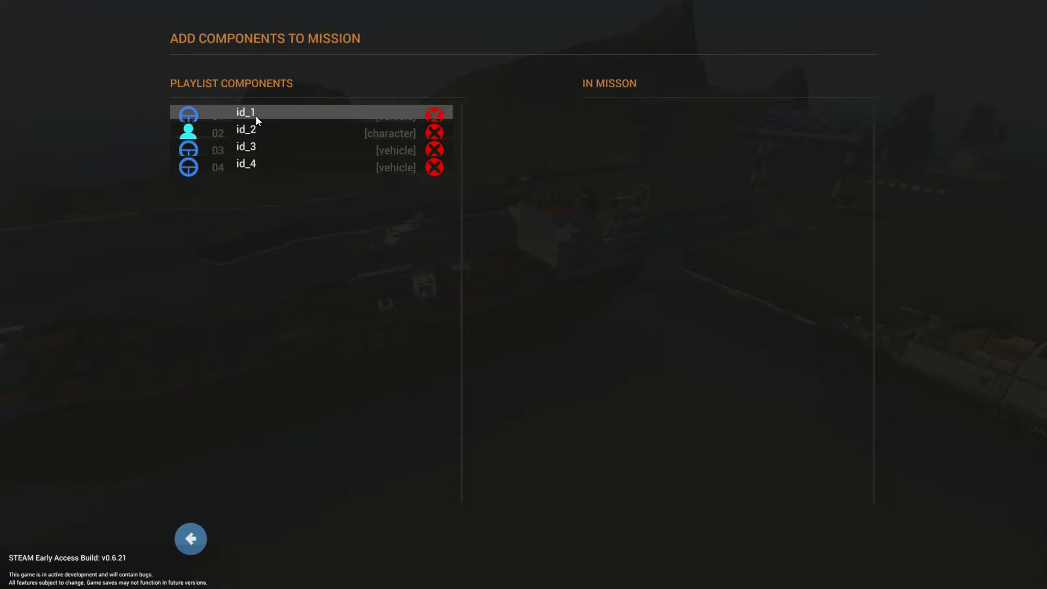
pyautogui.click(246, 112)
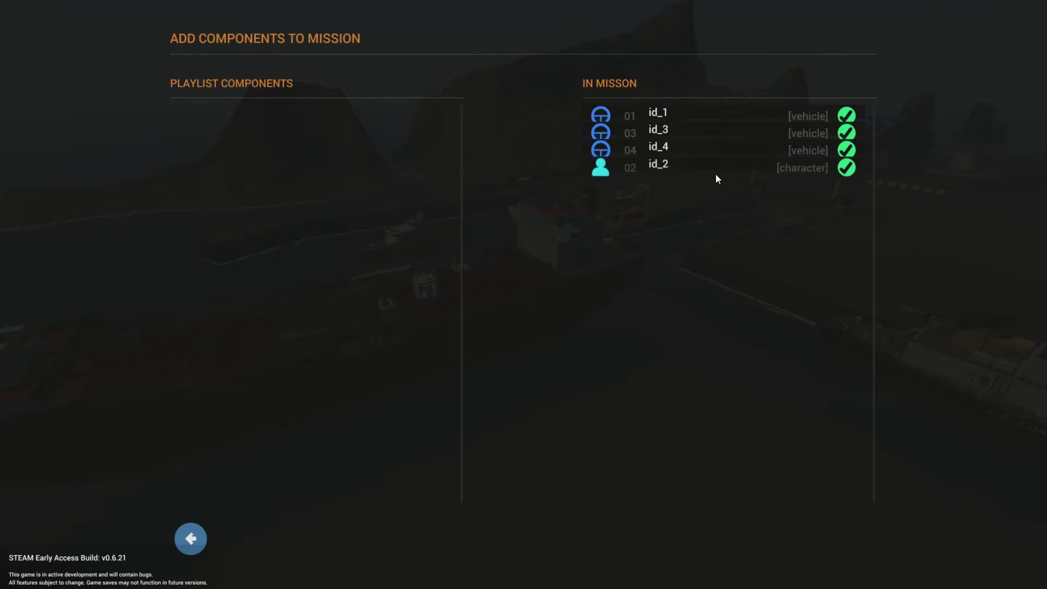
pyautogui.click(844, 167)
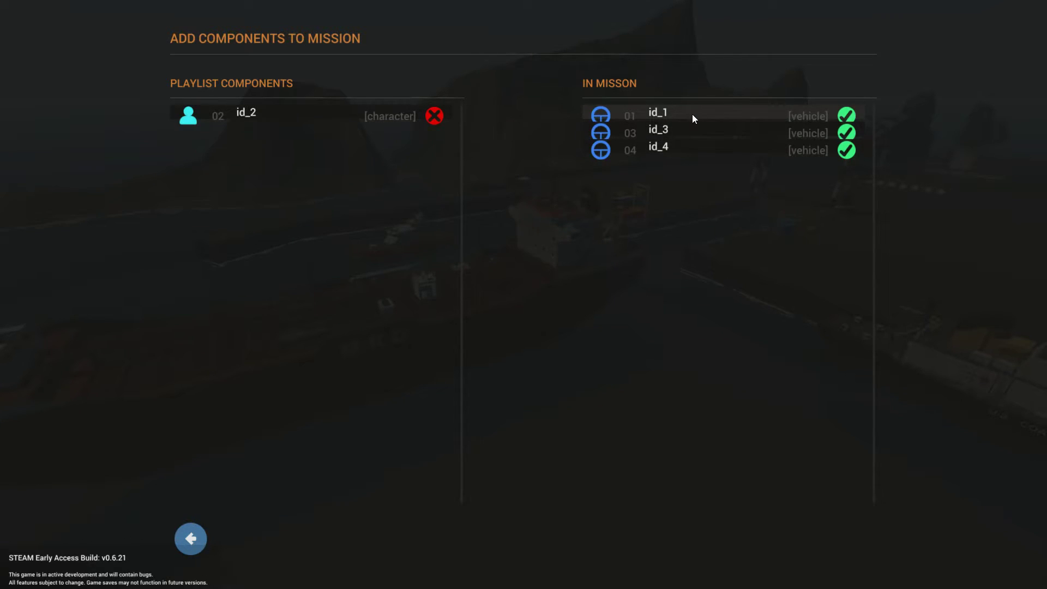
pyautogui.moveTo(701, 191)
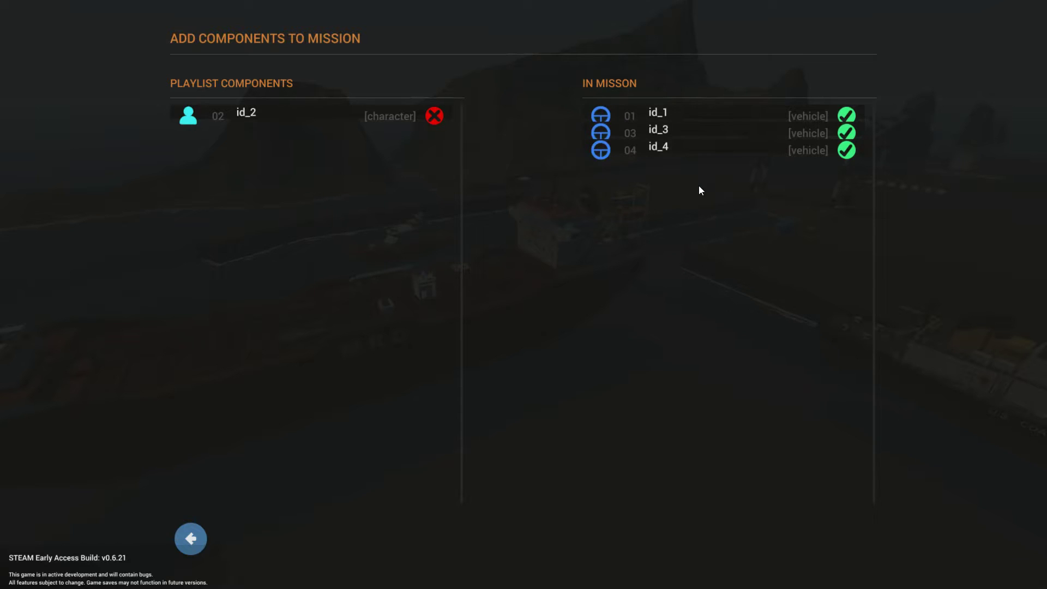
pyautogui.moveTo(190, 538)
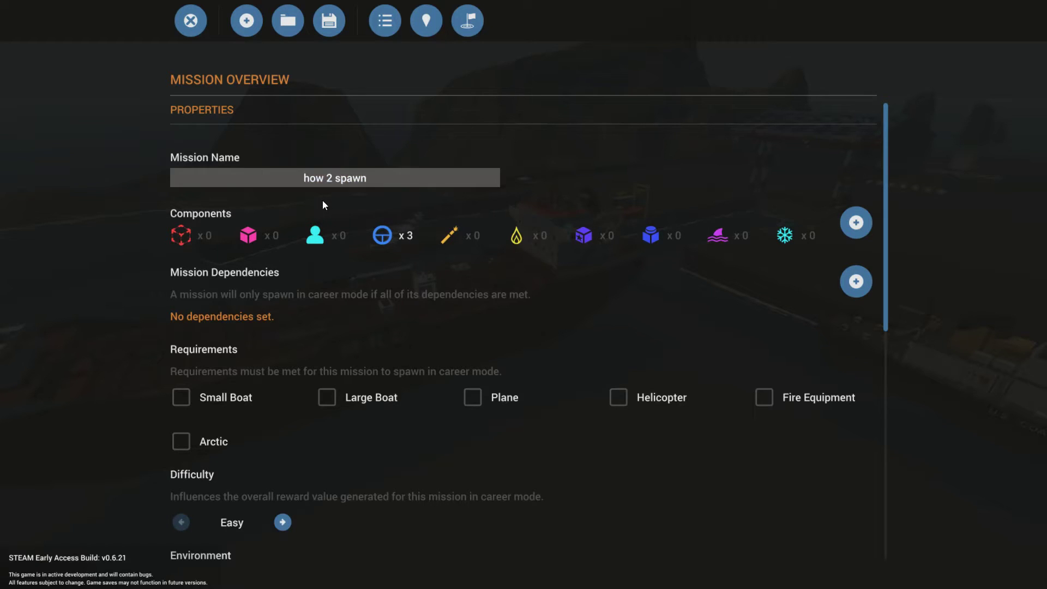
# Add an Empty Objective to the mission, then save the playlist, confirming the overwrite
pyautogui.scroll(-3)
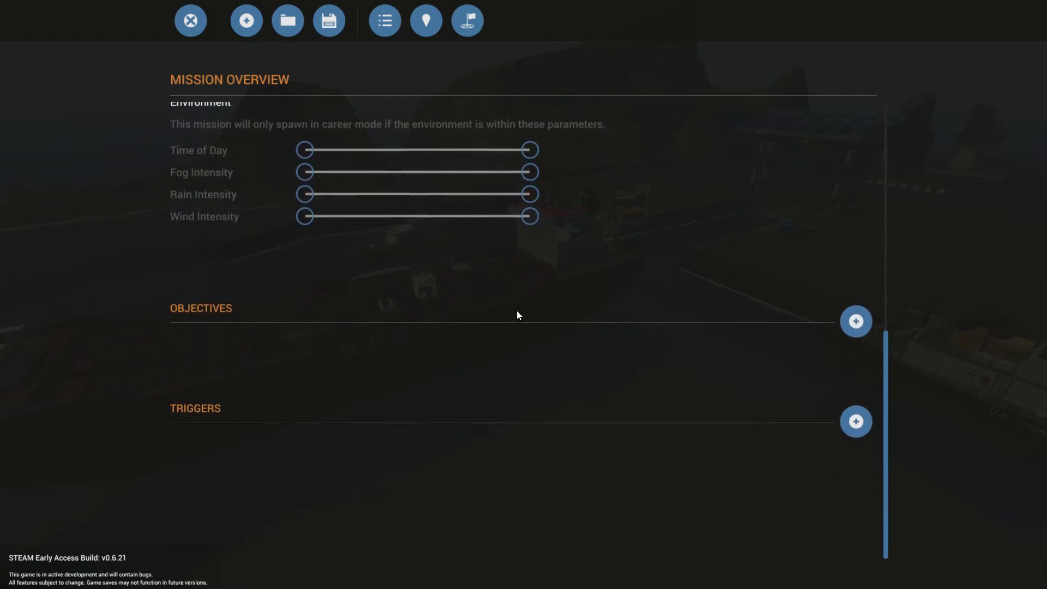
pyautogui.click(855, 321)
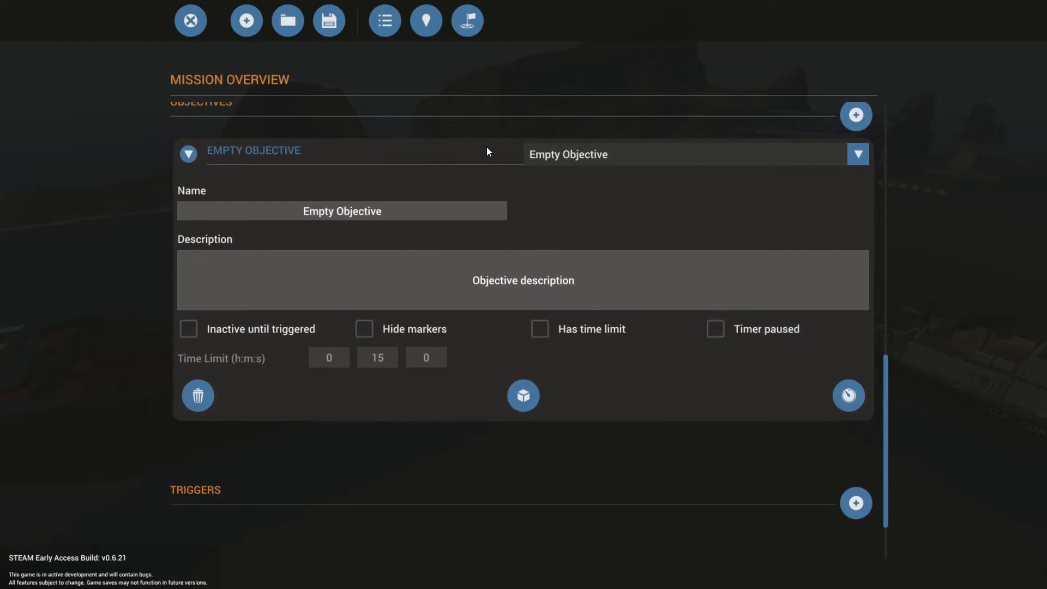
pyautogui.moveTo(511, 526)
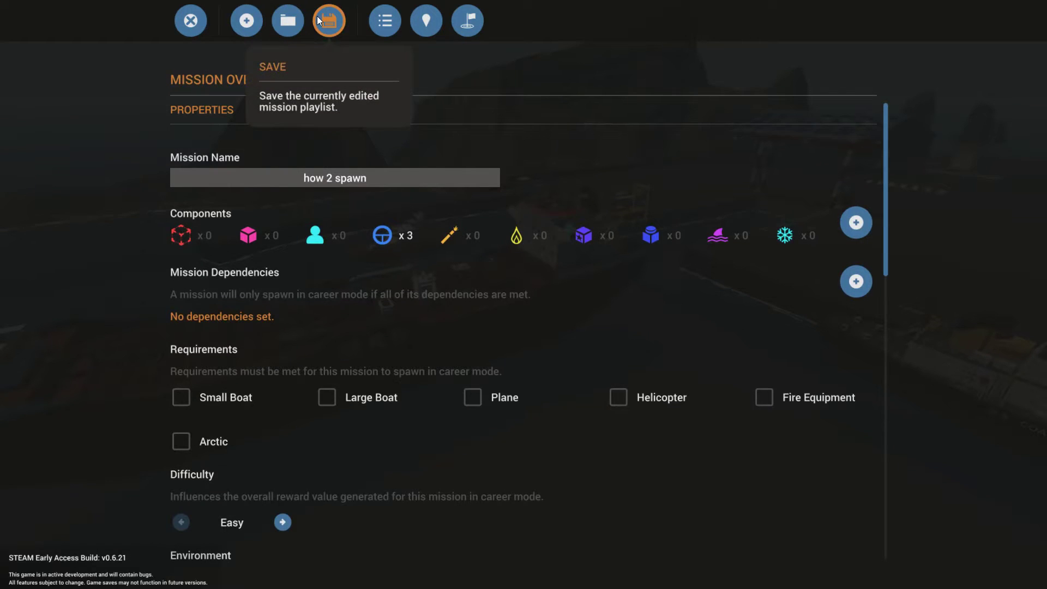
pyautogui.click(328, 21)
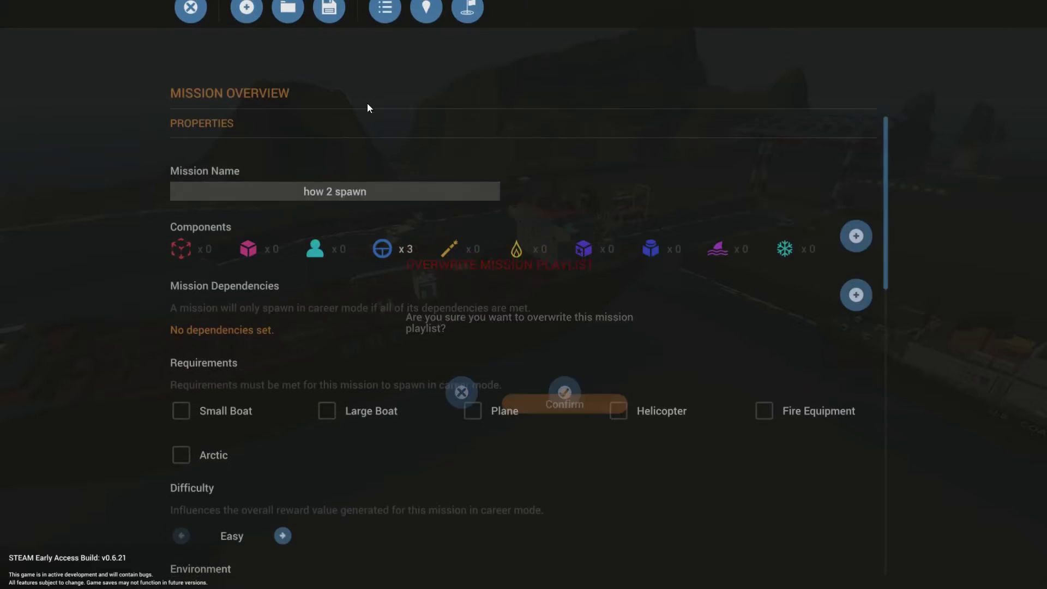
pyautogui.click(563, 396)
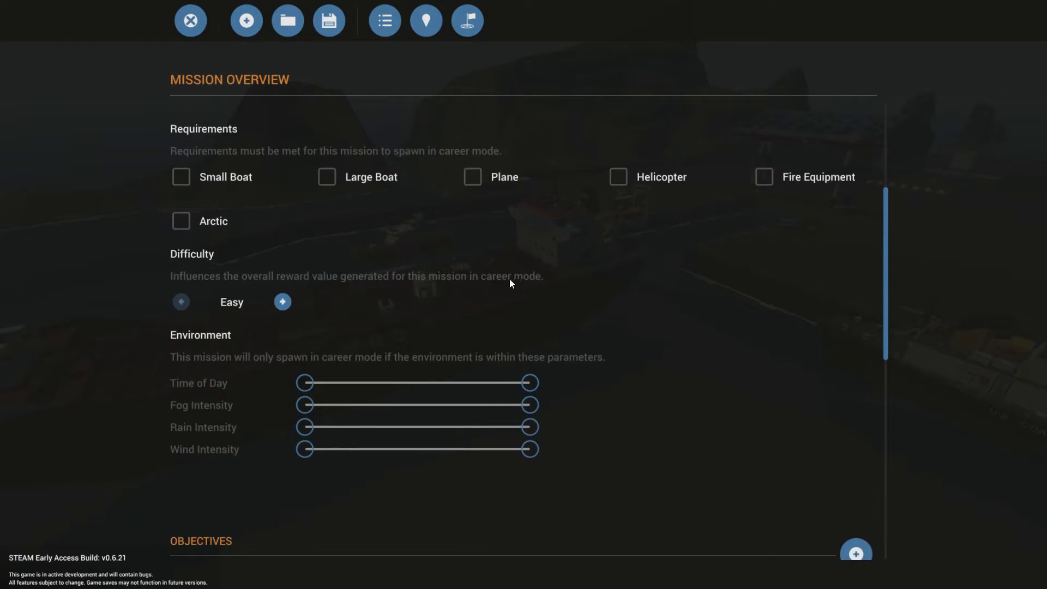
pyautogui.moveTo(426, 20)
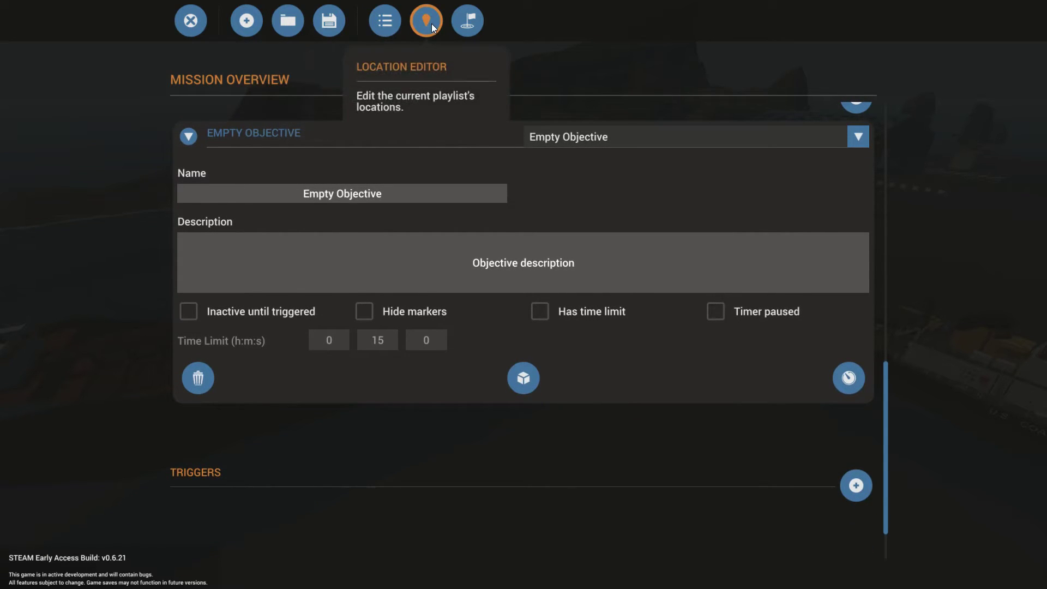
pyautogui.moveTo(190, 20)
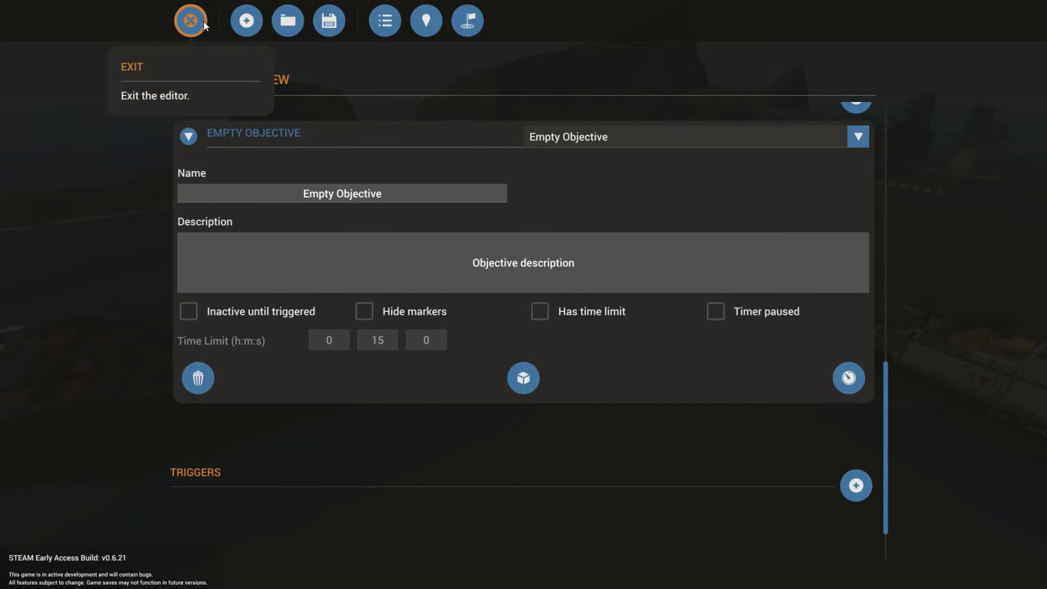
# Leave the mission editor and confirm spawning the 'how 2 spawn' mission
pyautogui.click(191, 20)
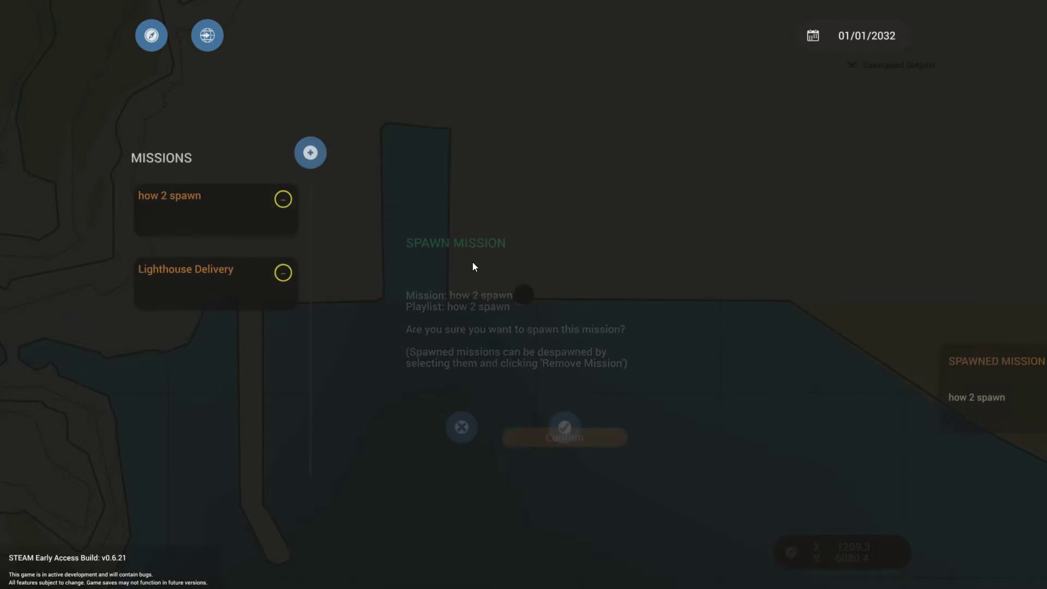
pyautogui.click(562, 427)
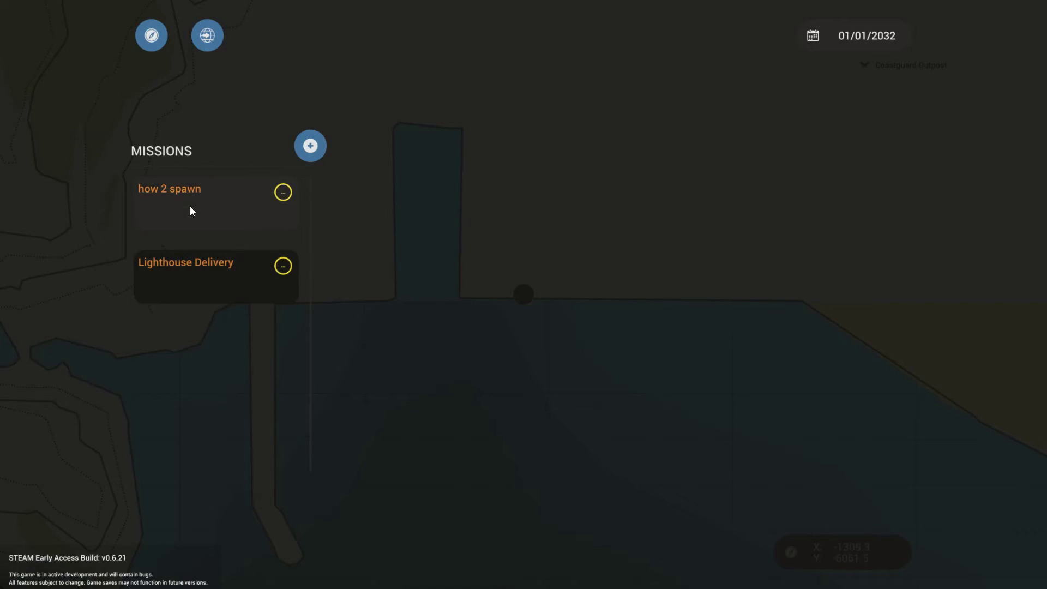
# Remove the spawned 'how 2 spawn' mission and its vehicles from the world
pyautogui.click(215, 188)
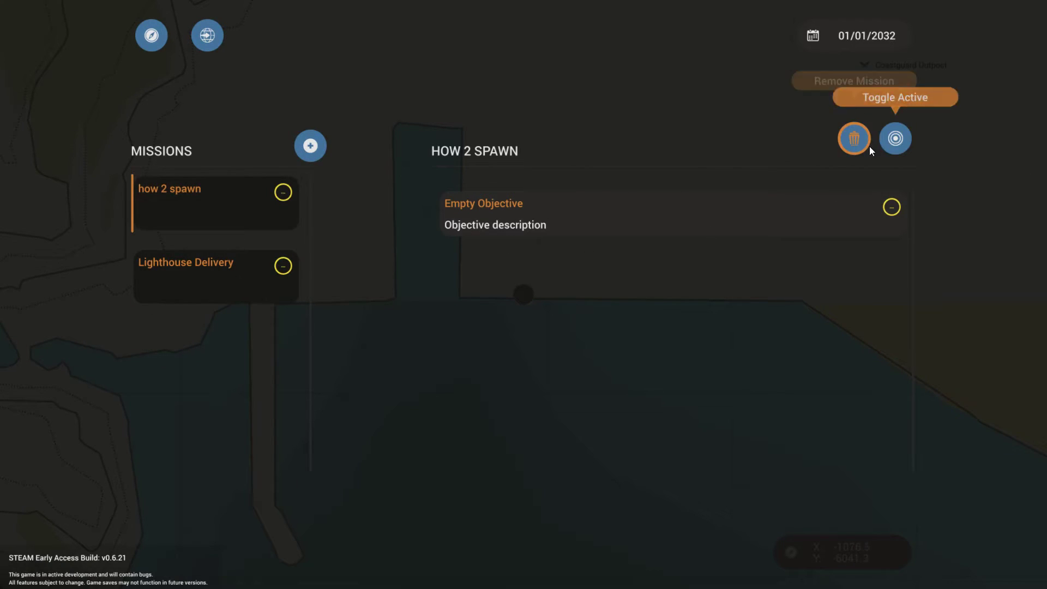
pyautogui.click(853, 138)
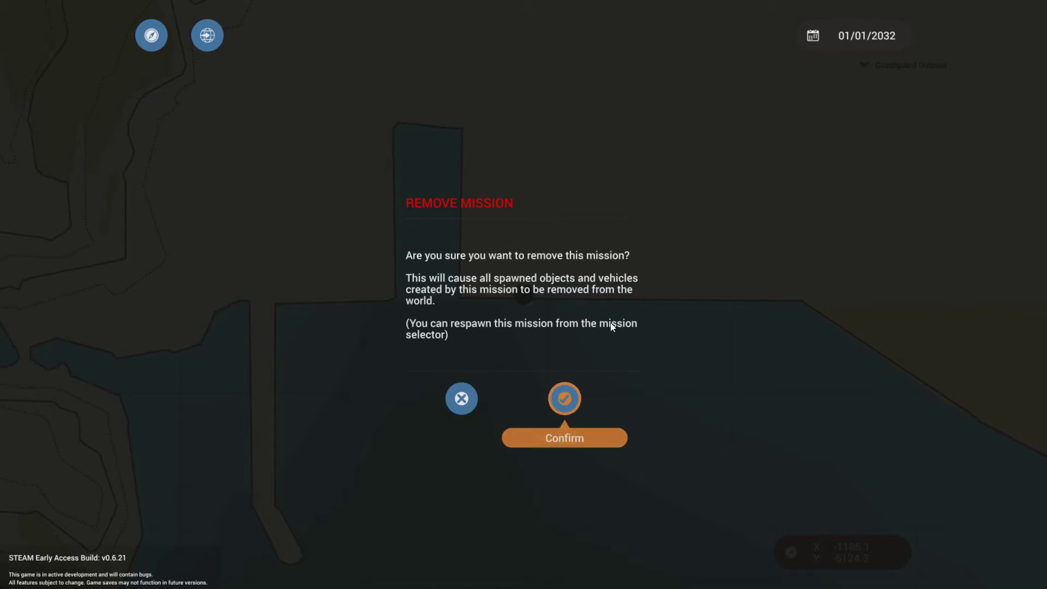
pyautogui.click(563, 438)
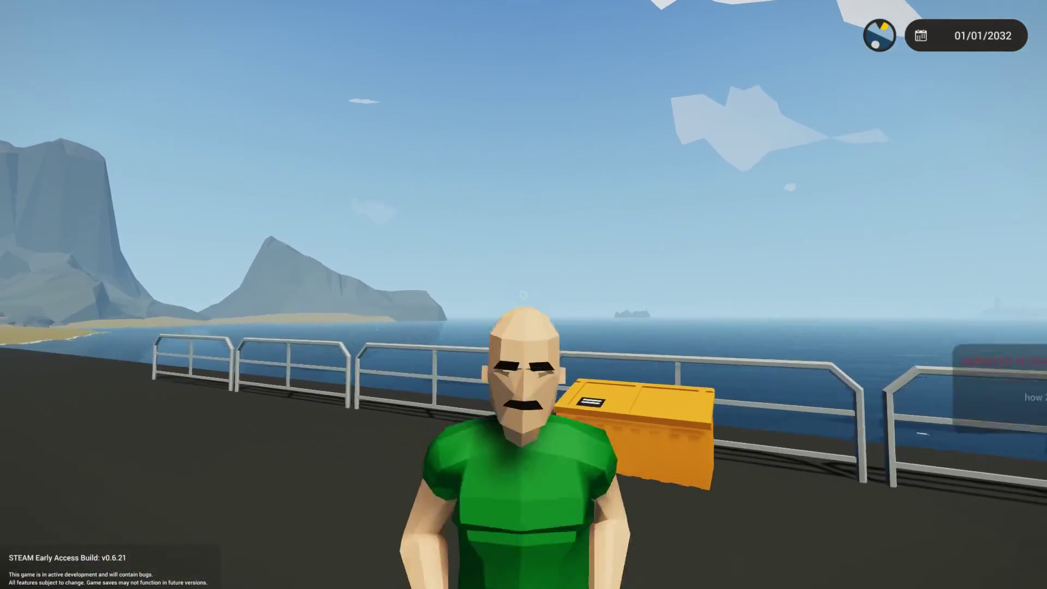
pyautogui.moveTo(523, 294)
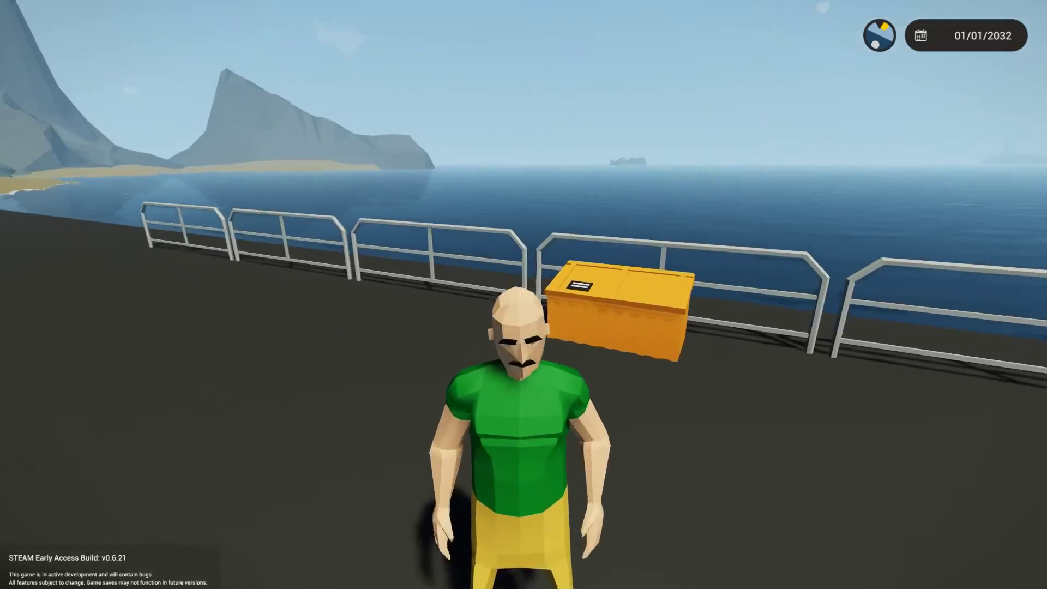